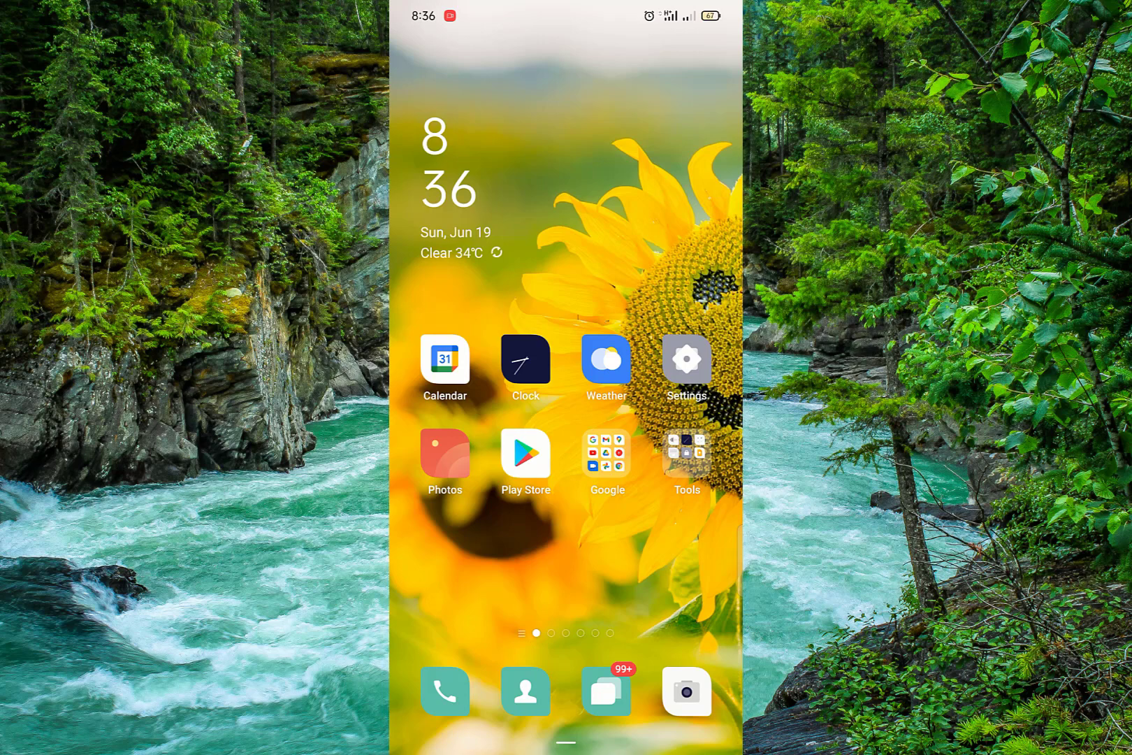
Step: Search Play Store for camscanner and launch CamScanner to its home screen of recent documents
{"action": "left_click", "coordinate": [526, 454]}
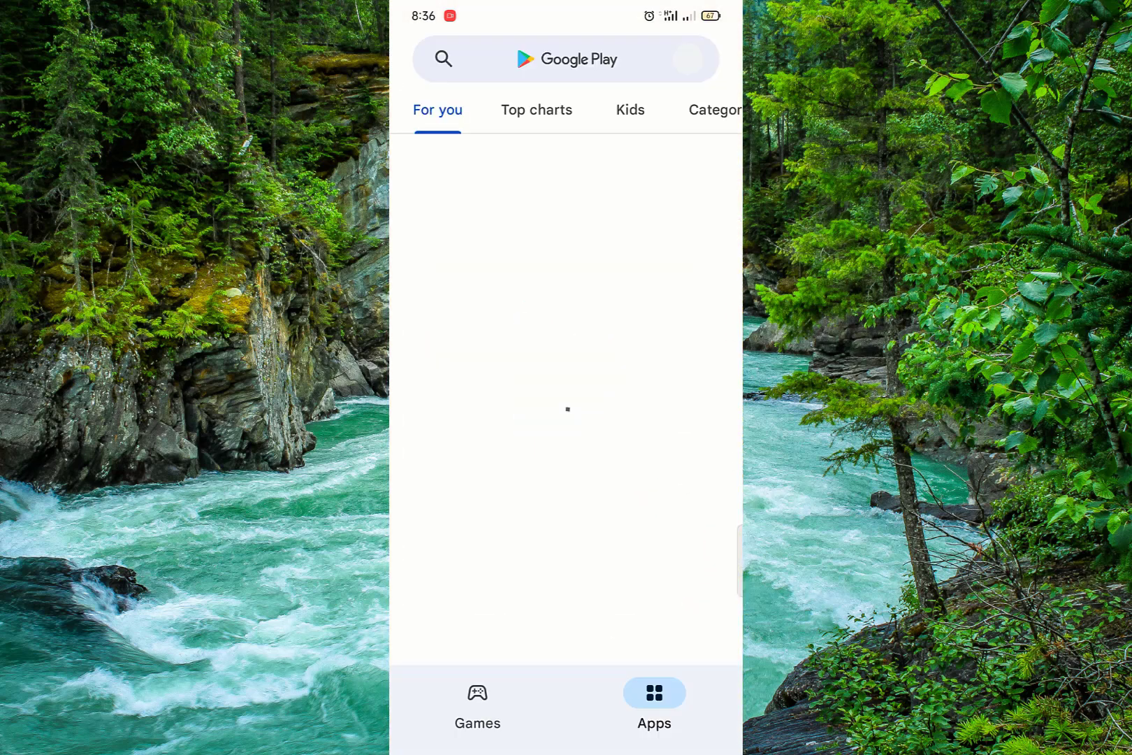
{"action": "left_click", "coordinate": [567, 59]}
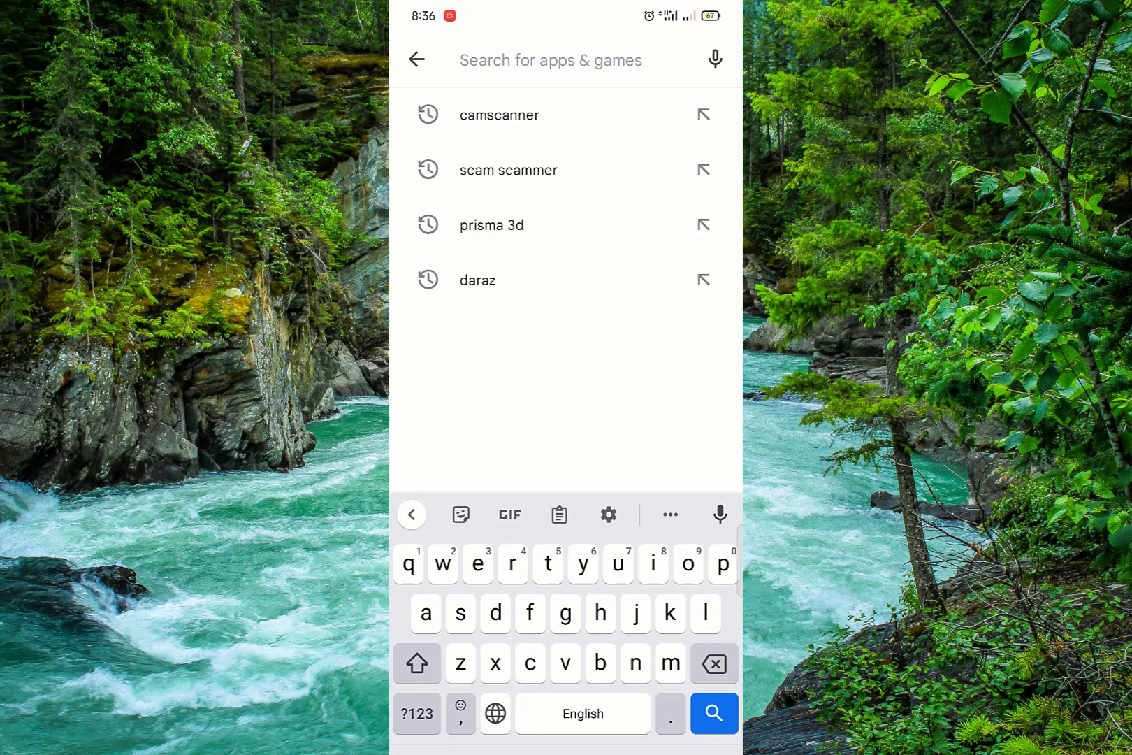
{"action": "type", "text": "canner"}
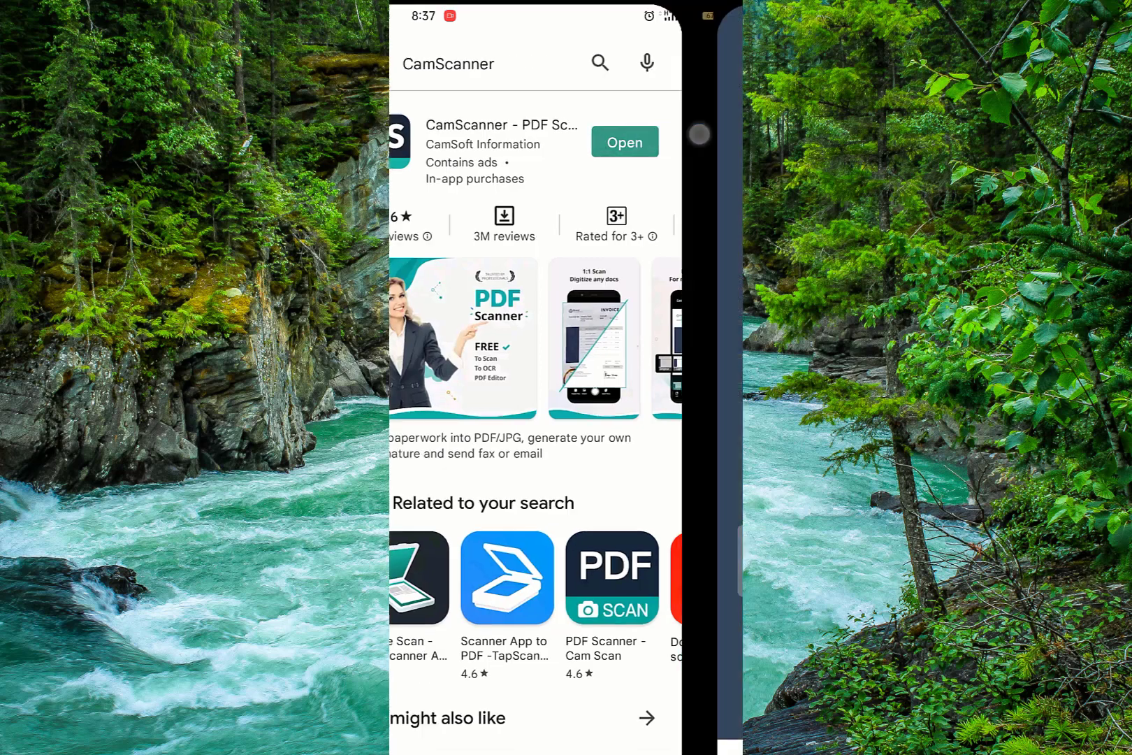
{"action": "left_click", "coordinate": [623, 141]}
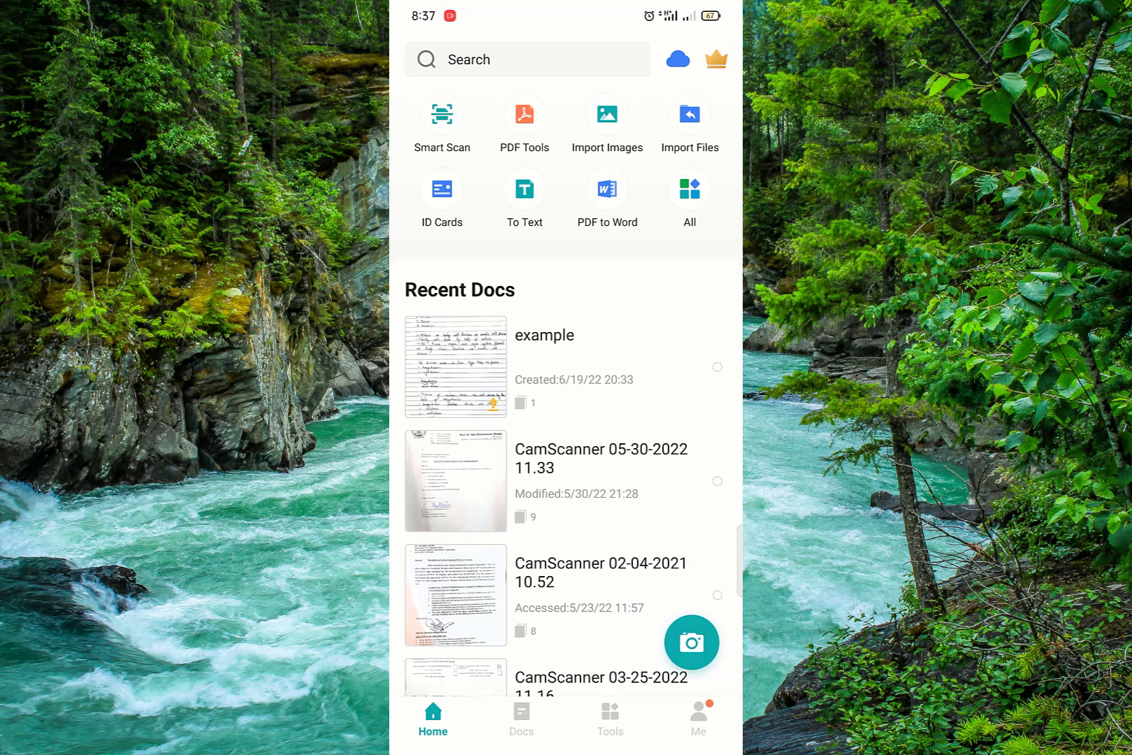
{"action": "left_click", "coordinate": [609, 719]}
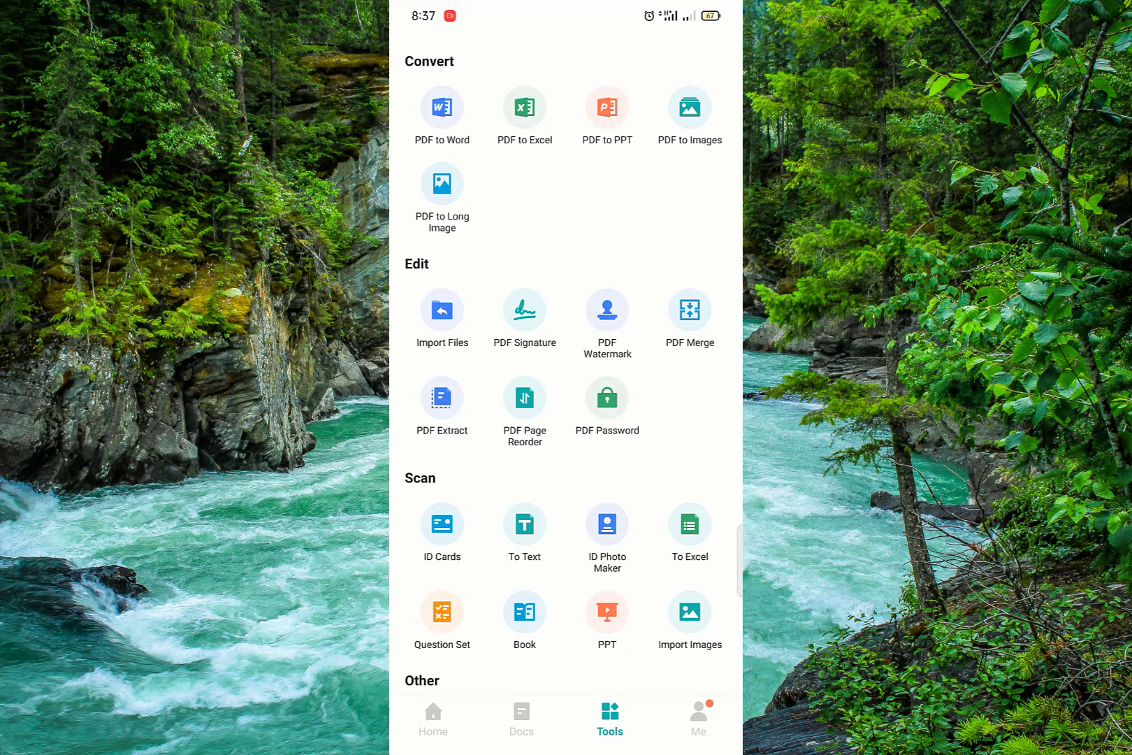
{"action": "scroll", "scroll_direction": "down", "scroll_amount": 3}
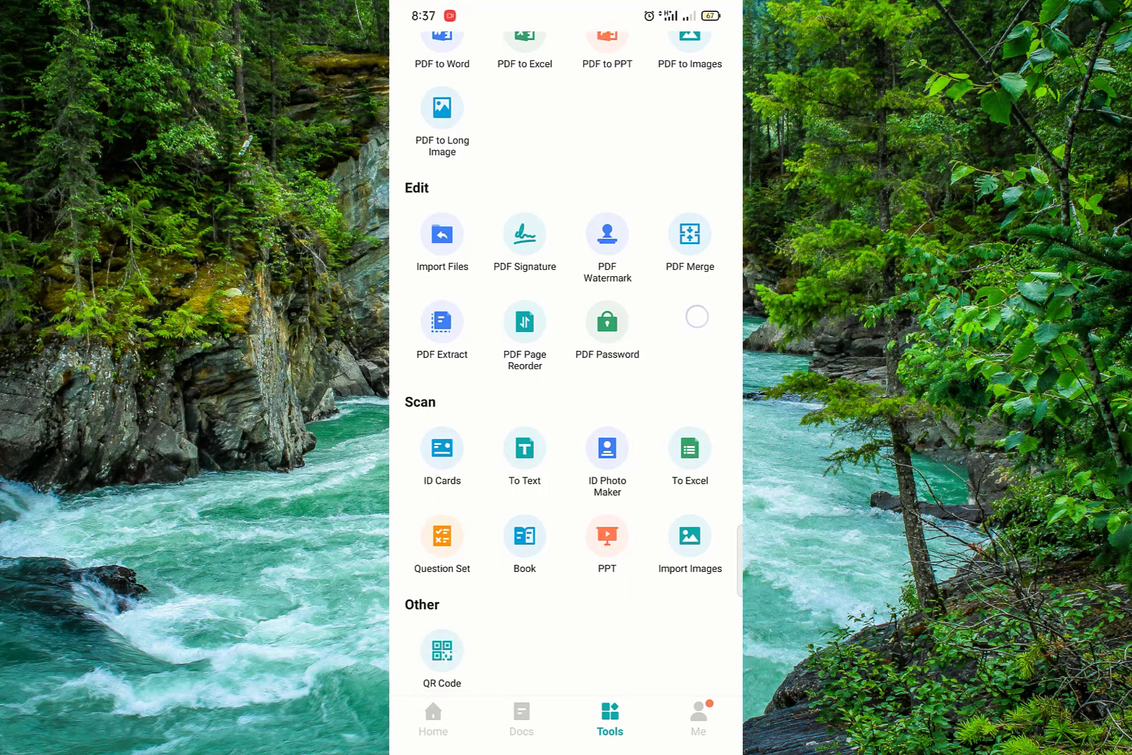
{"action": "scroll", "scroll_direction": "up", "scroll_amount": 3}
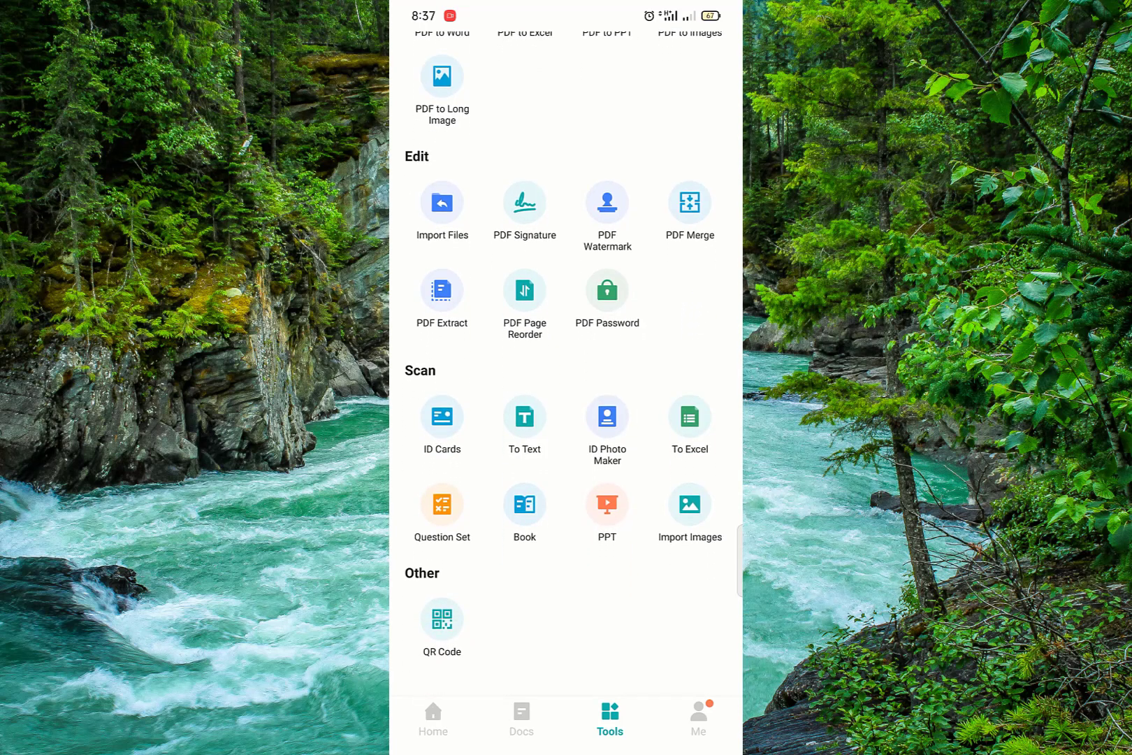
{"action": "left_click", "coordinate": [442, 418]}
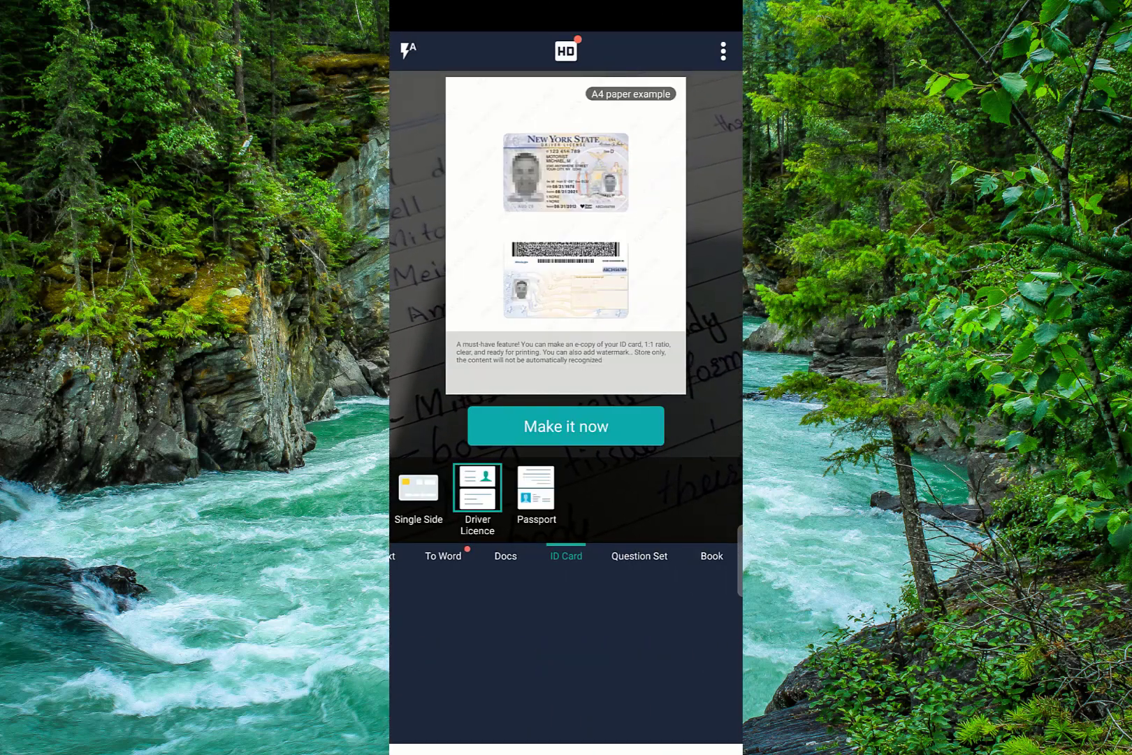
{"action": "left_click", "coordinate": [537, 488]}
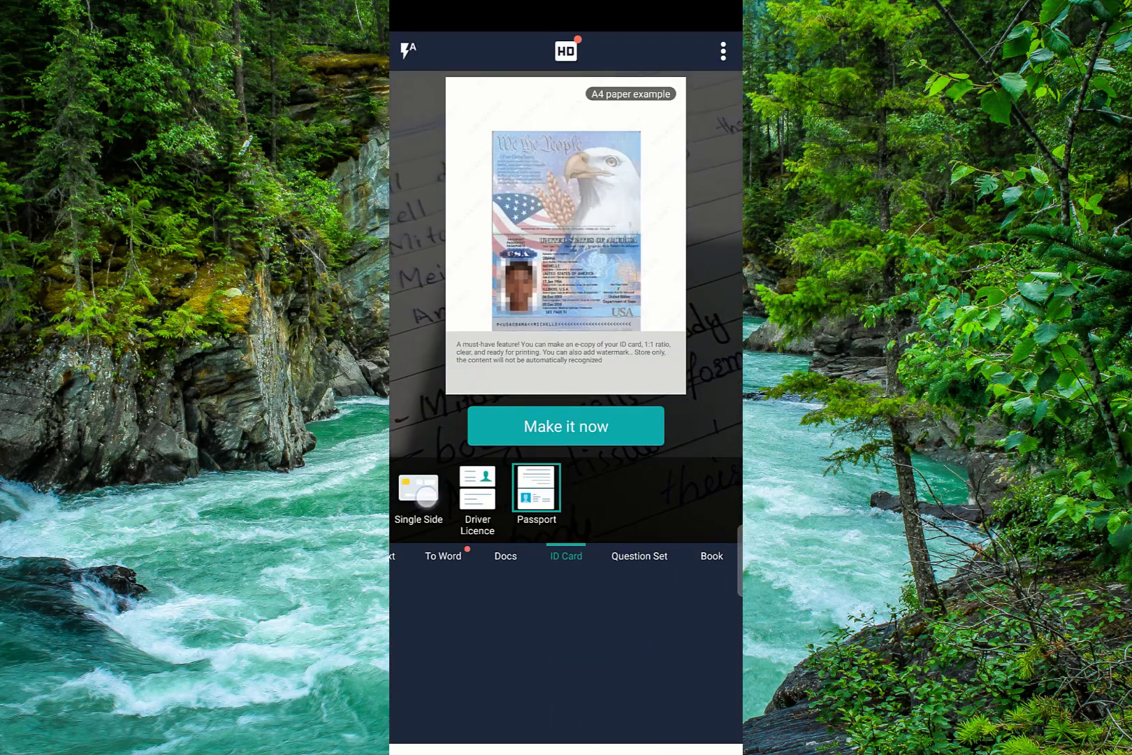
{"action": "left_click", "coordinate": [418, 488]}
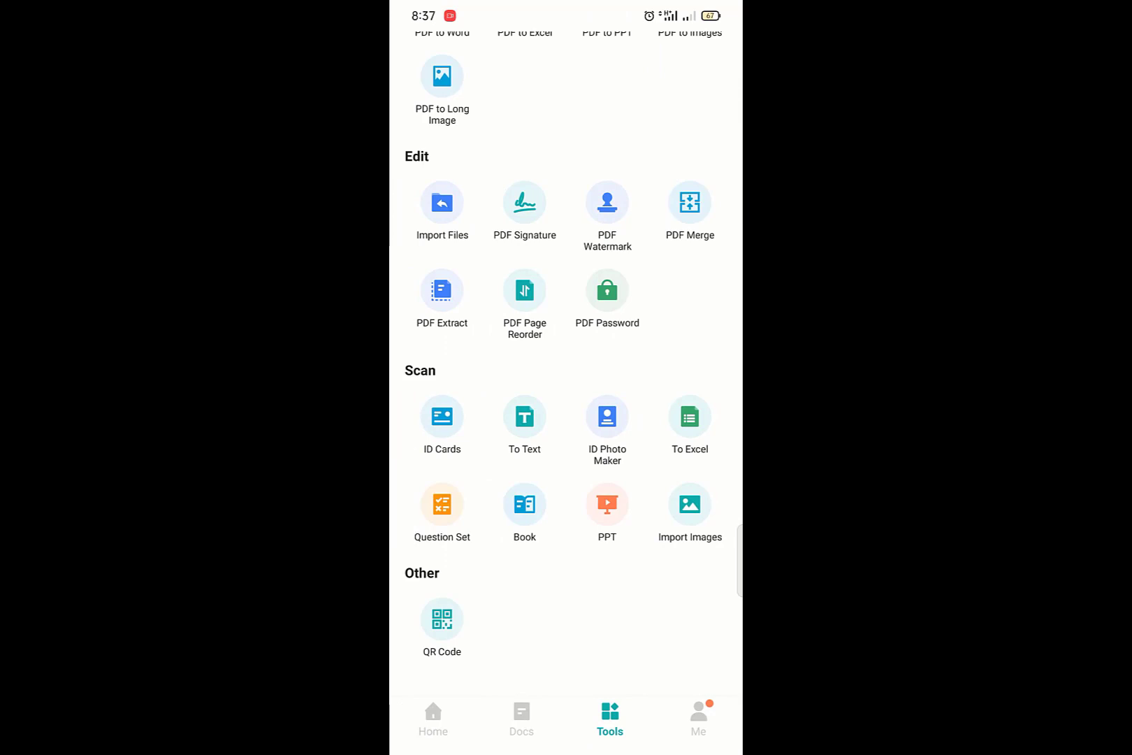
{"action": "left_click", "coordinate": [606, 415]}
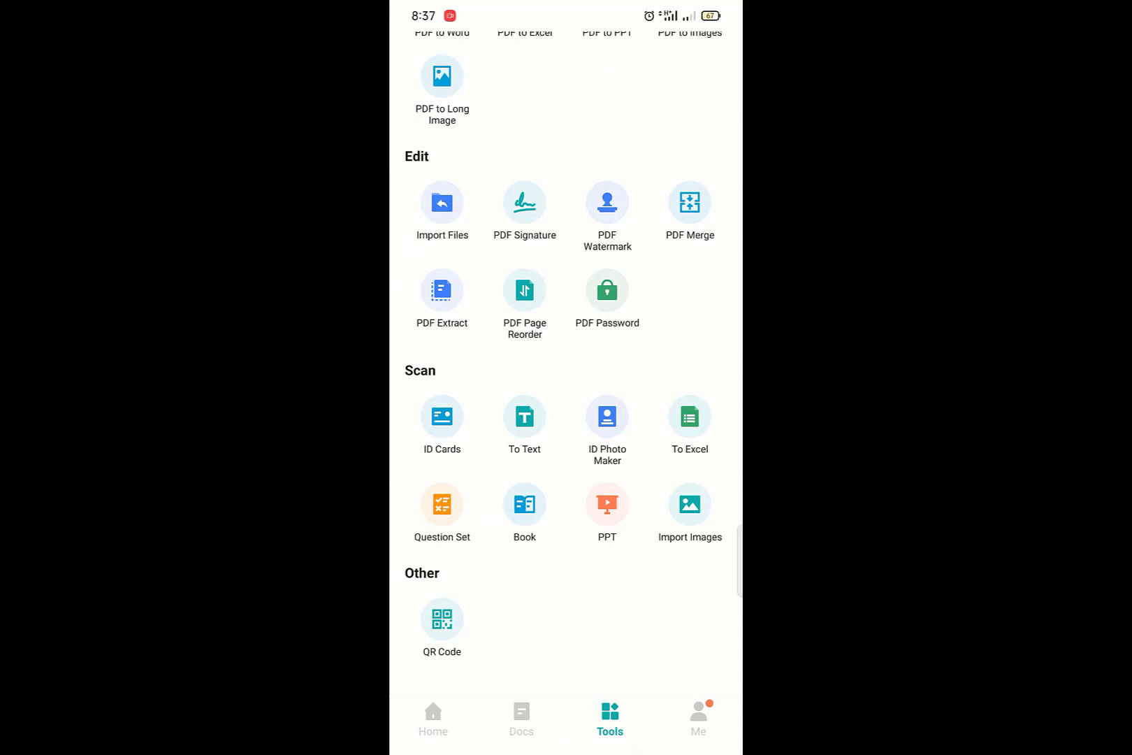
{"action": "scroll", "scroll_direction": "up", "scroll_amount": 3}
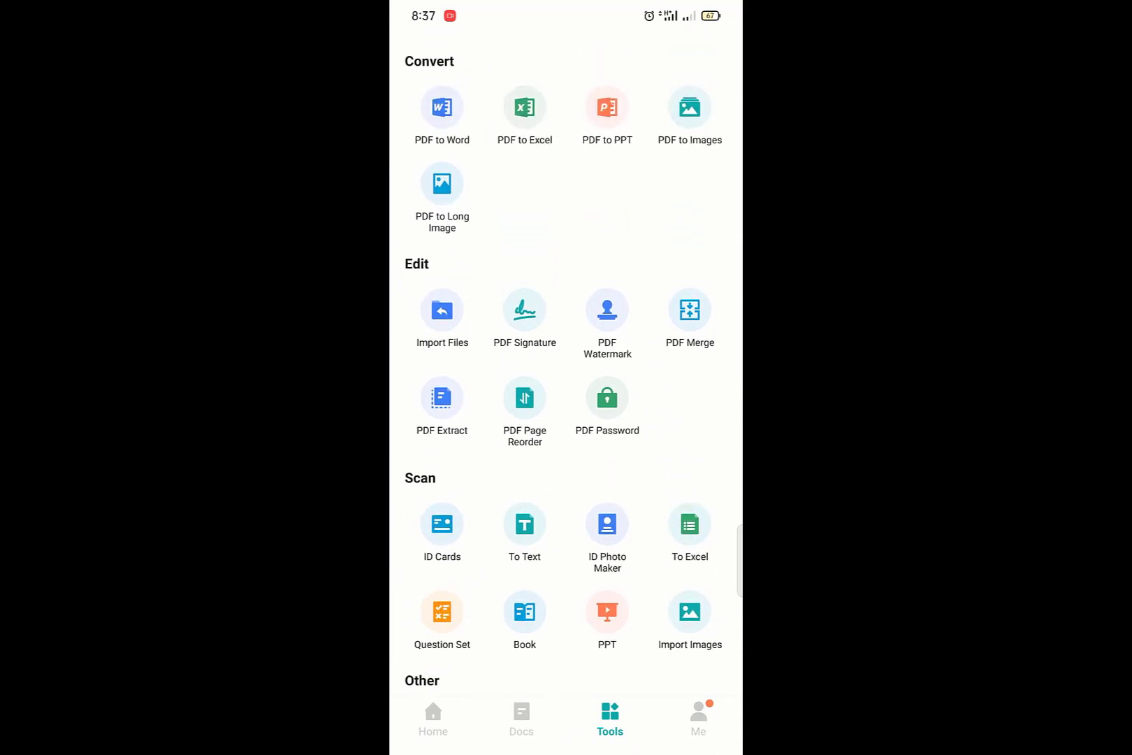
{"action": "left_click", "coordinate": [698, 719]}
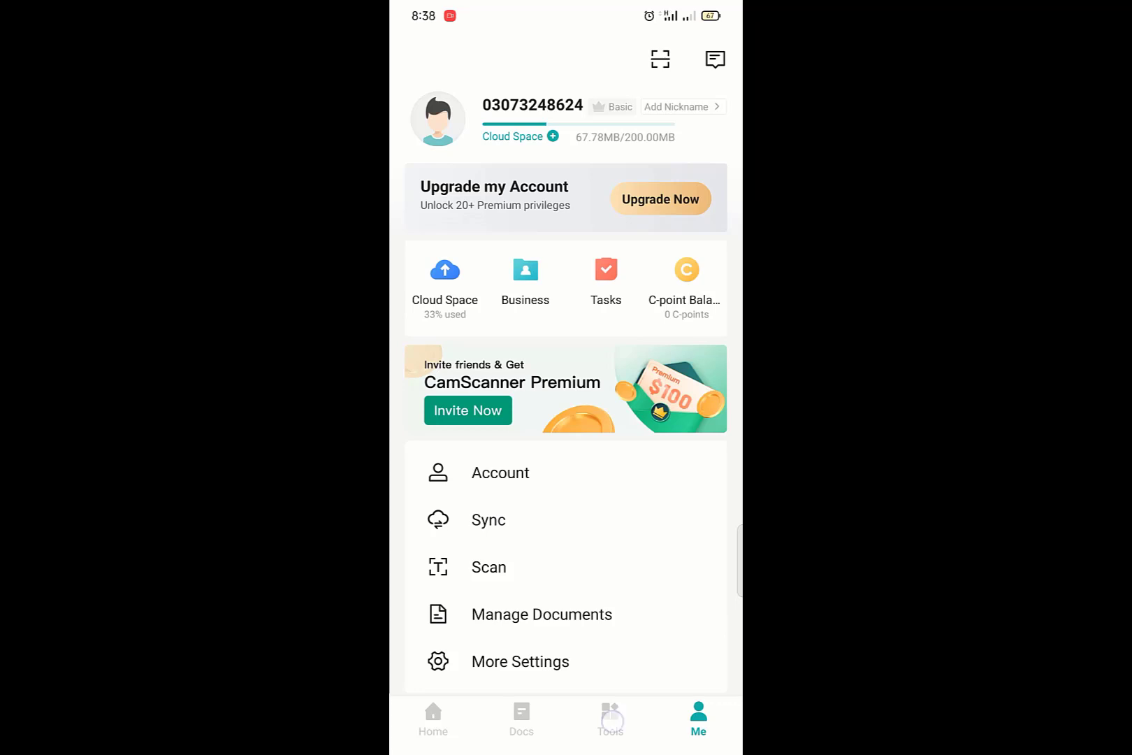
{"action": "left_click", "coordinate": [610, 720]}
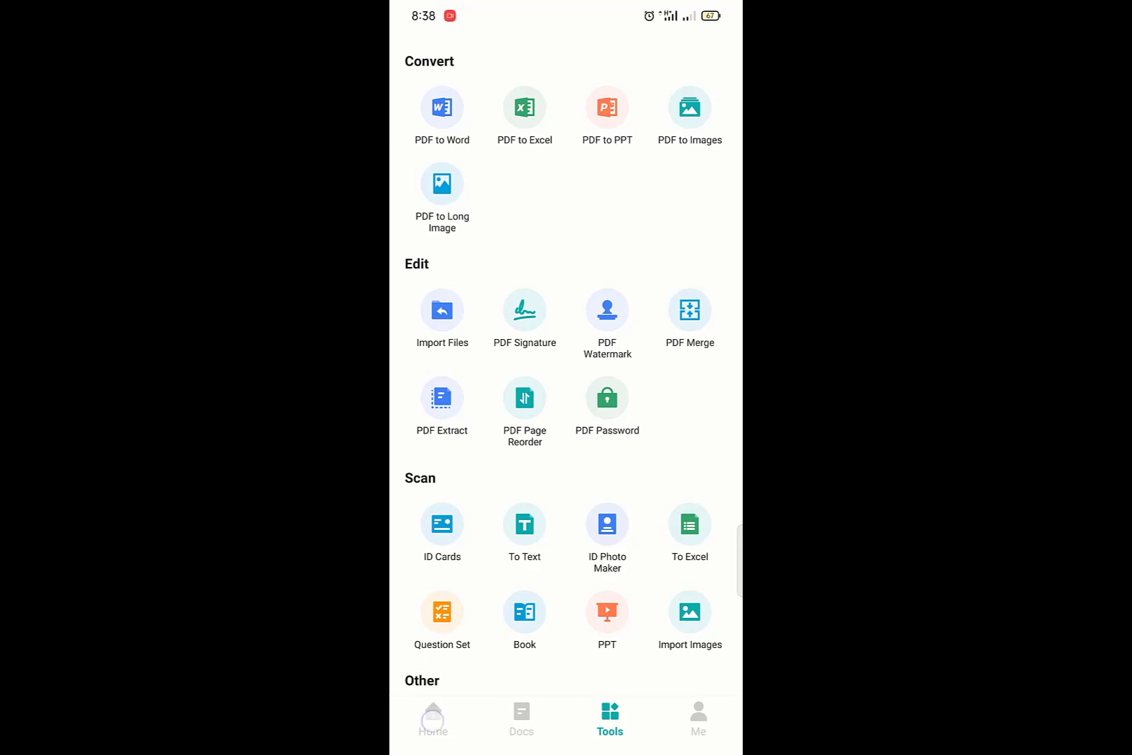
{"action": "left_click", "coordinate": [432, 720]}
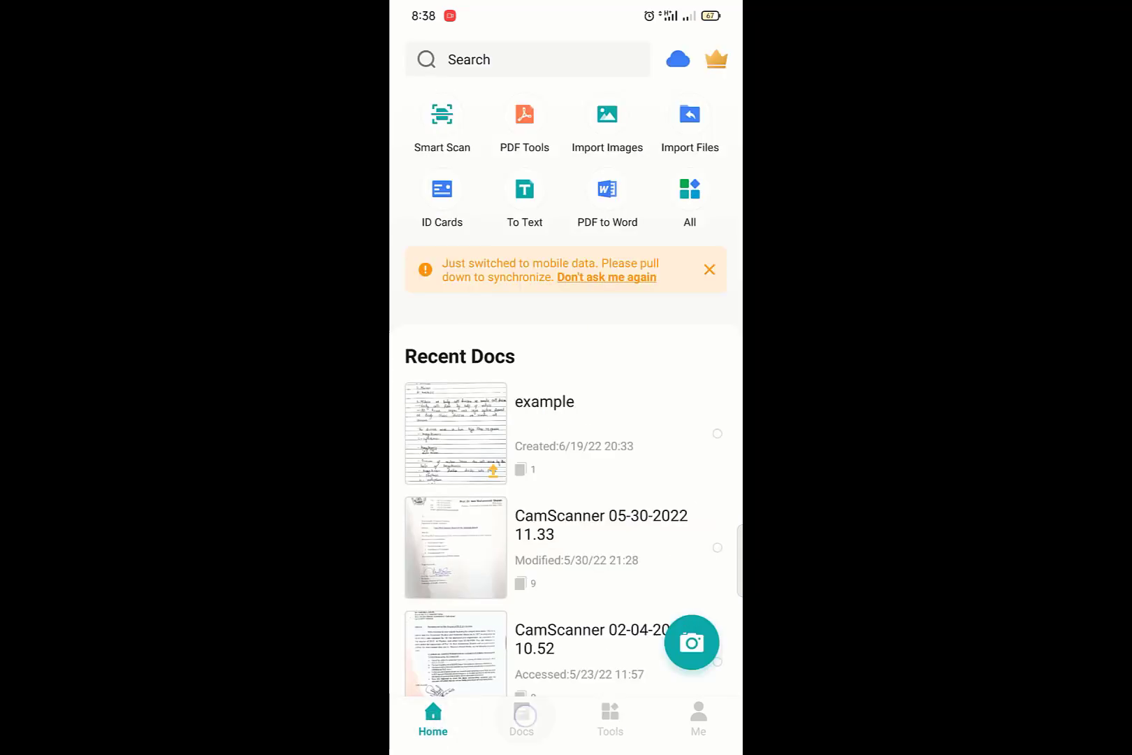
{"action": "left_click", "coordinate": [521, 720]}
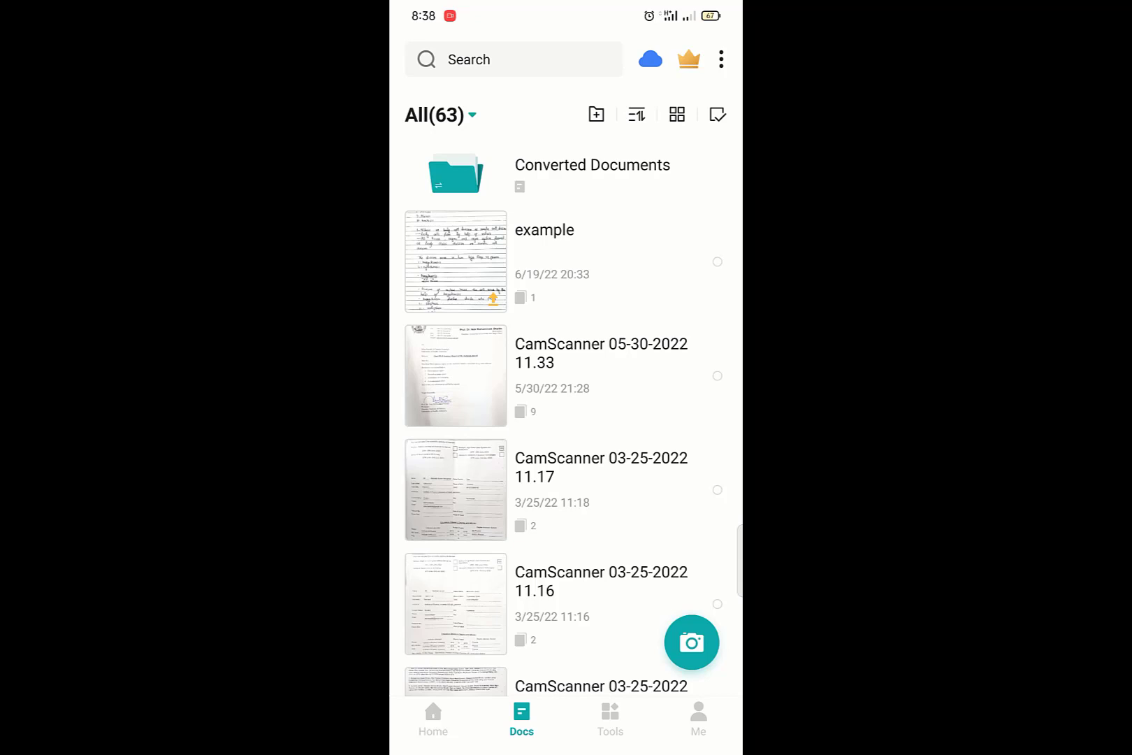
{"action": "left_click", "coordinate": [432, 720]}
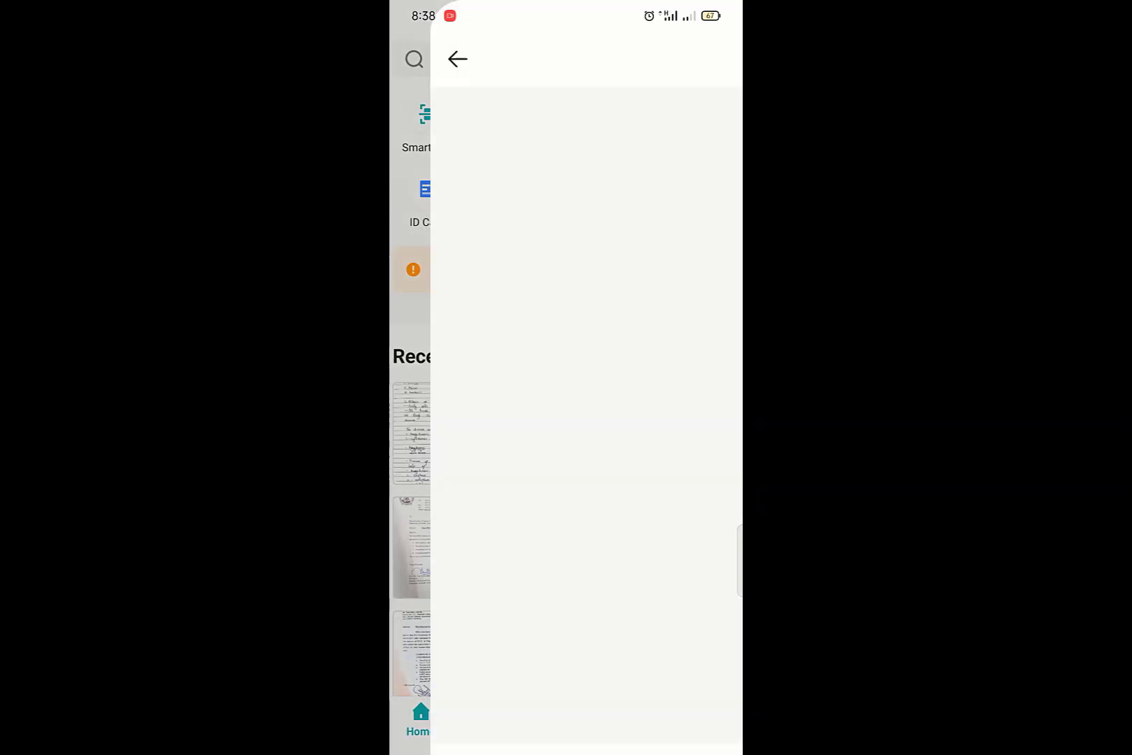
{"action": "left_click", "coordinate": [457, 59]}
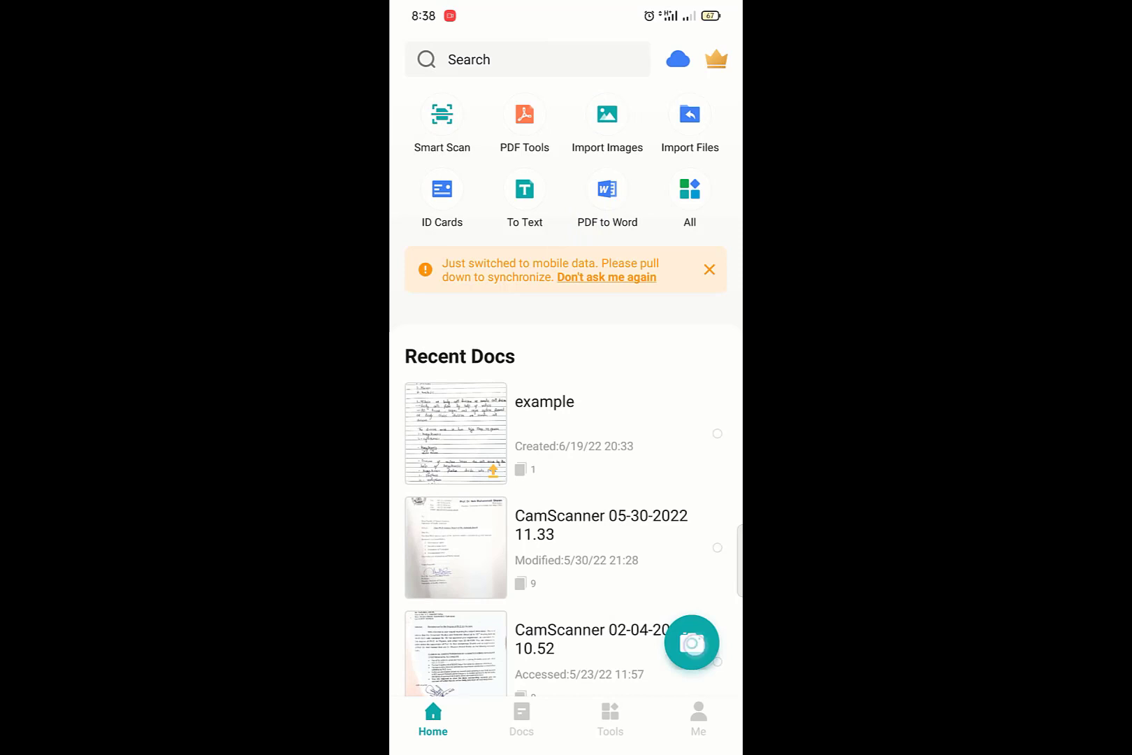
Step: Capture the handwritten cell division page with the camera as a new scan
{"action": "left_click", "coordinate": [690, 642]}
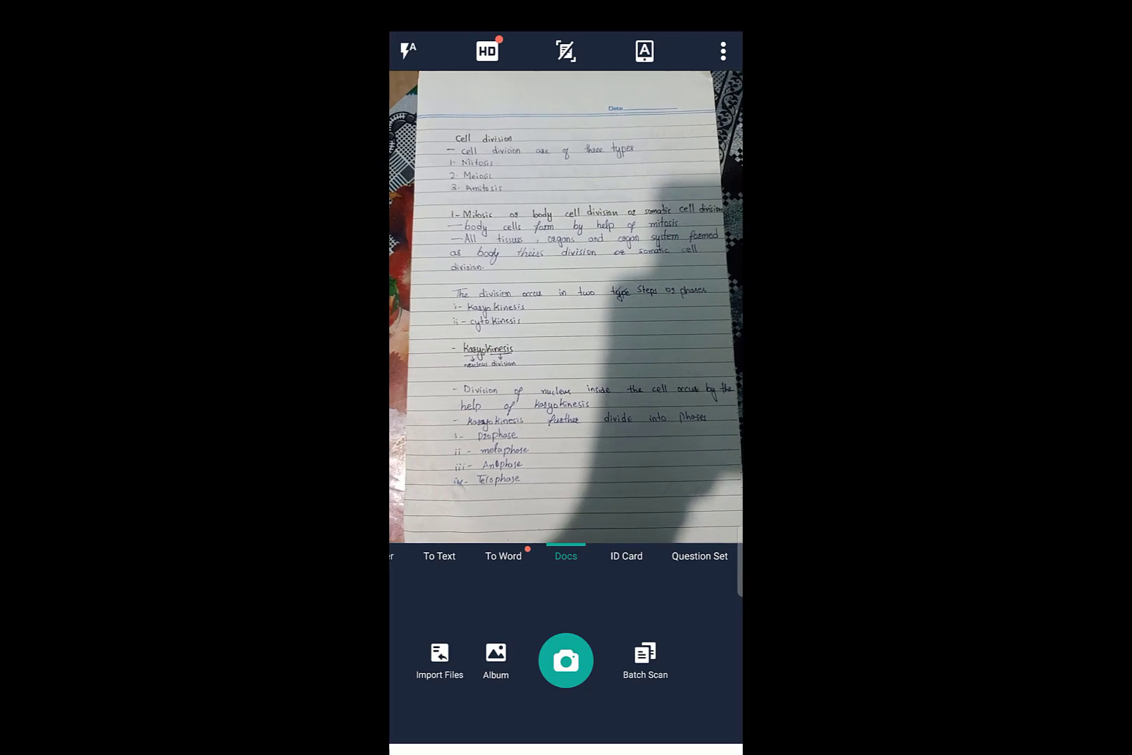
{"action": "left_click", "coordinate": [566, 660]}
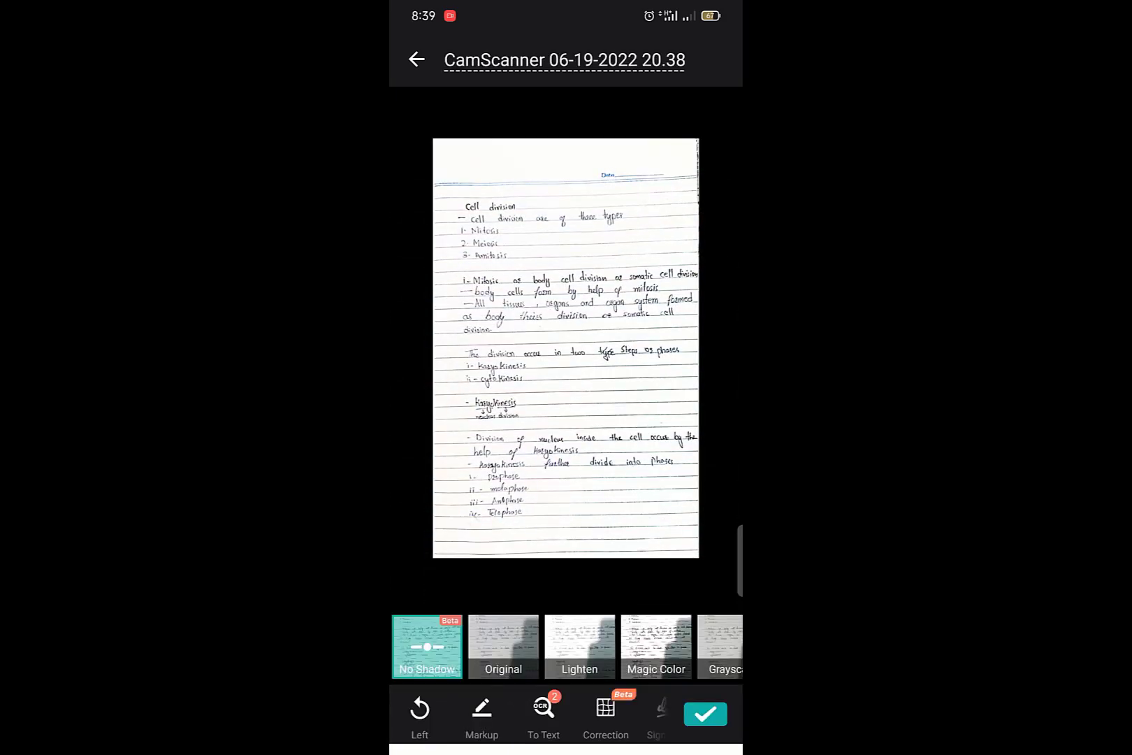
Step: Apply the No Shadow filter to clear the hand shadow from the scanned page
{"action": "left_click", "coordinate": [655, 646]}
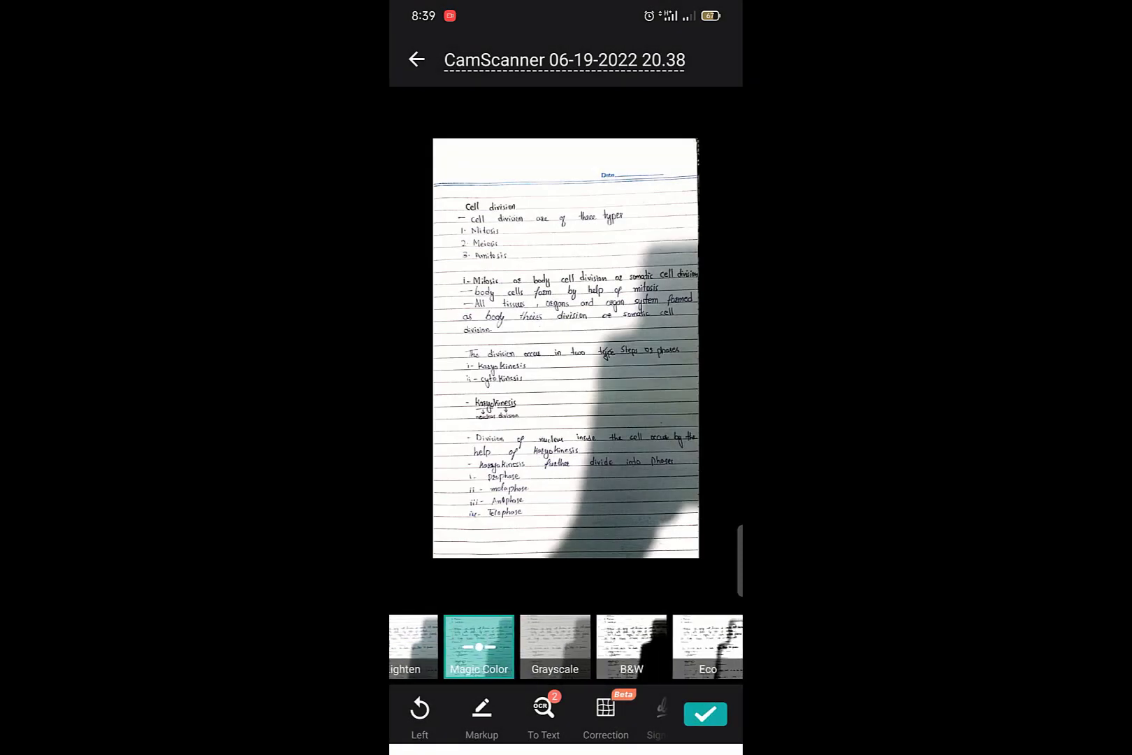
{"action": "scroll", "scroll_direction": "left", "scroll_amount": 3}
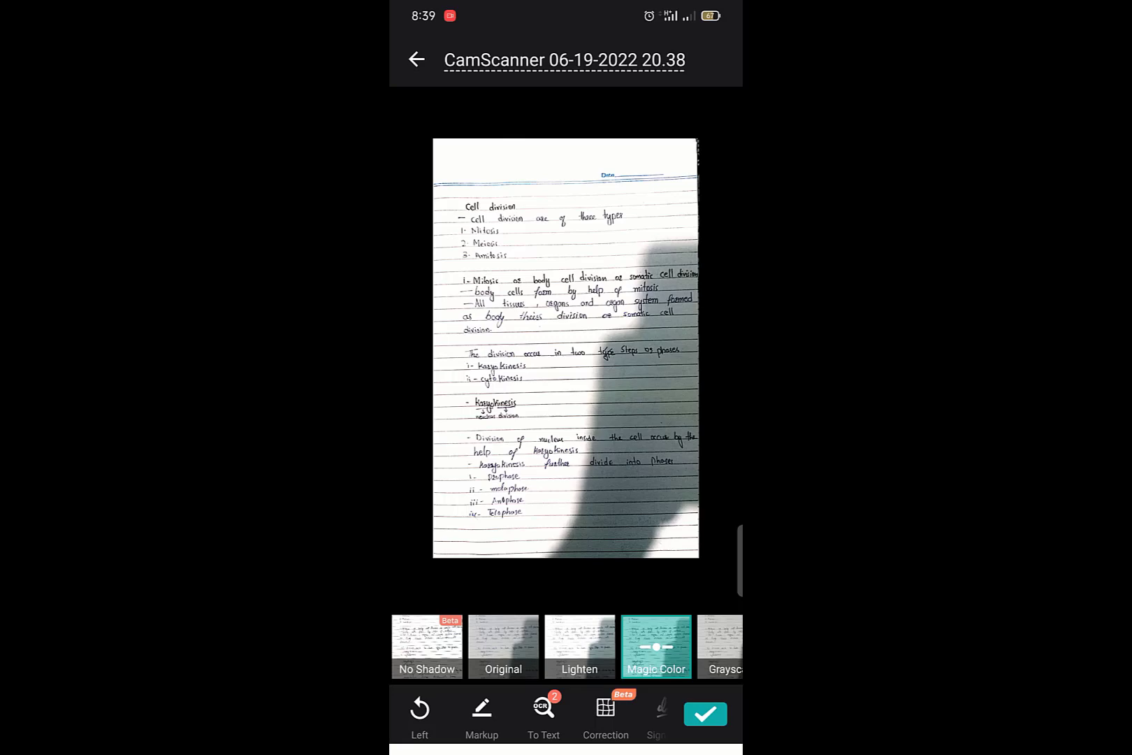
{"action": "left_click", "coordinate": [426, 645]}
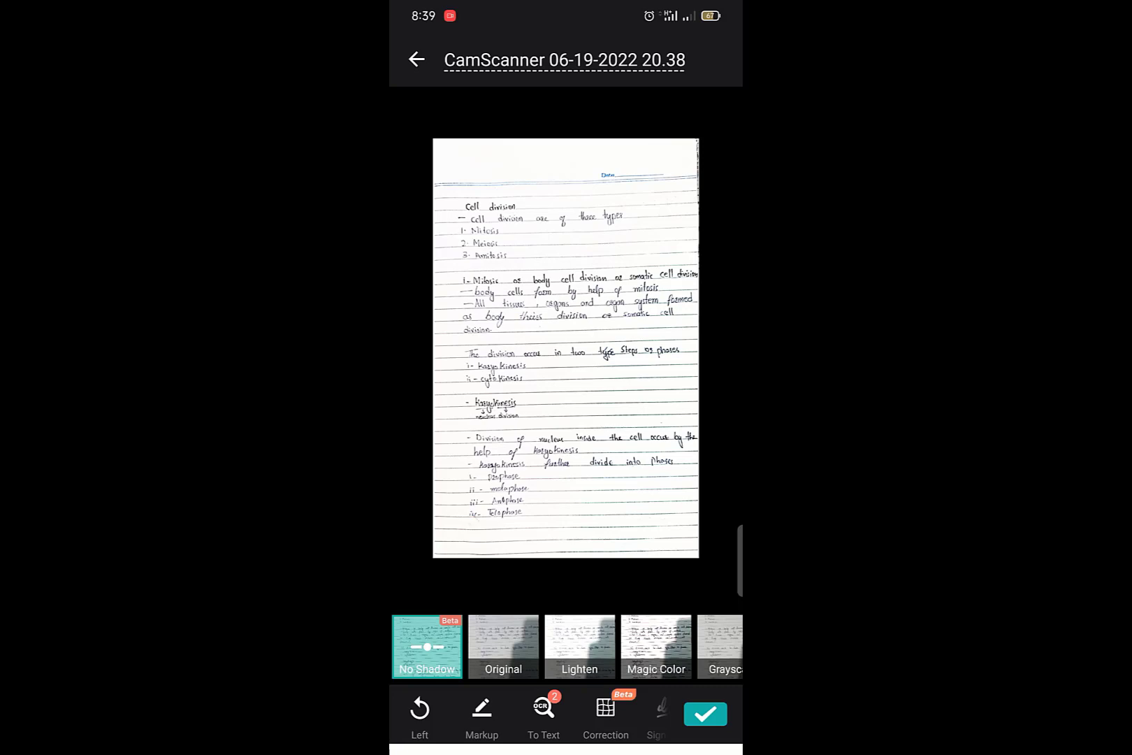
Step: Rename the document to 'paper' and save it as a one-page document
{"action": "left_click", "coordinate": [564, 60]}
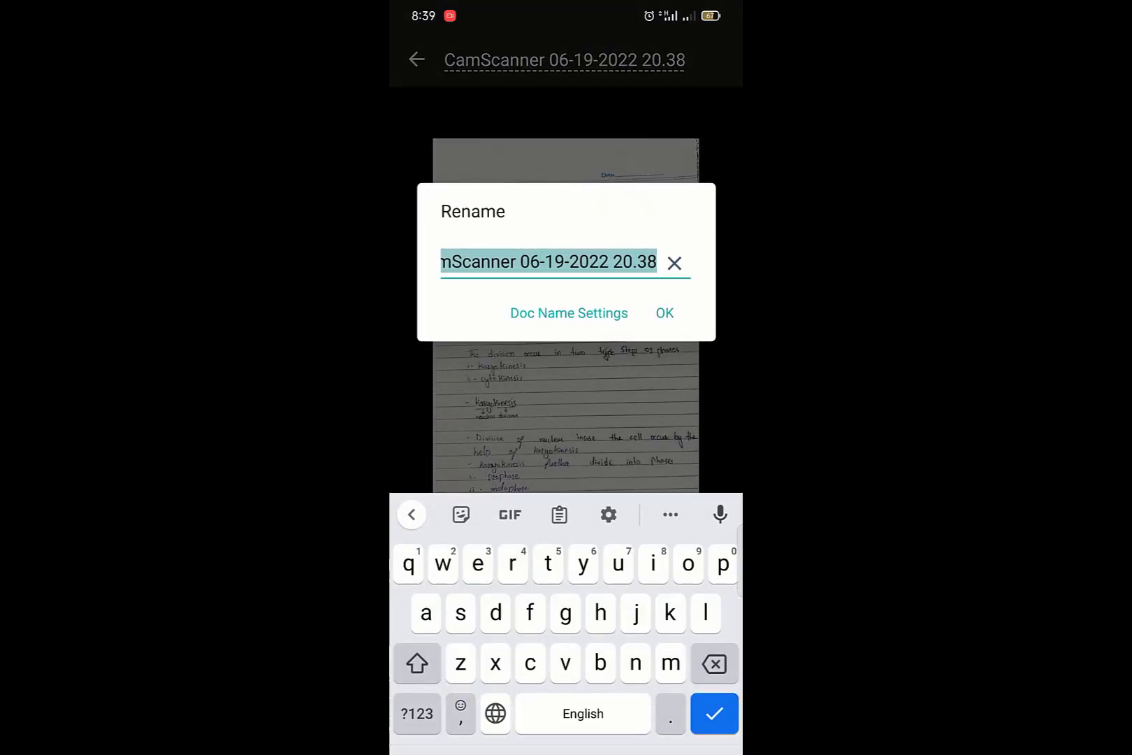
{"action": "type", "text": "aape"}
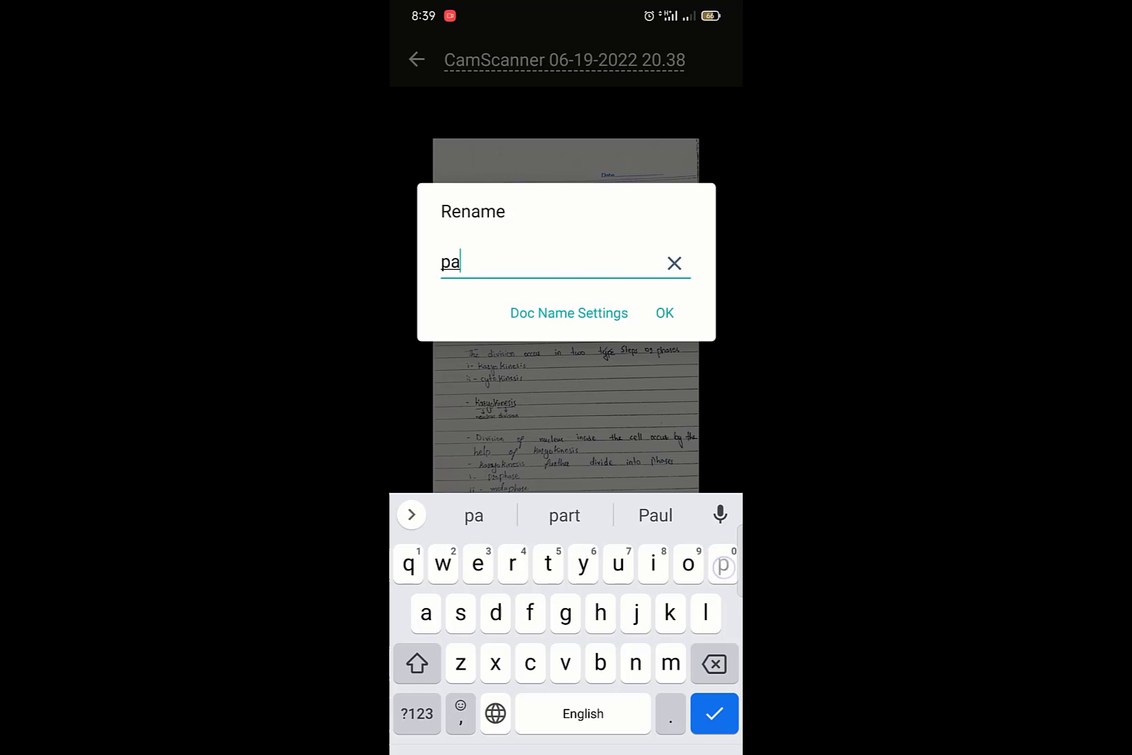
{"action": "left_click", "coordinate": [662, 313]}
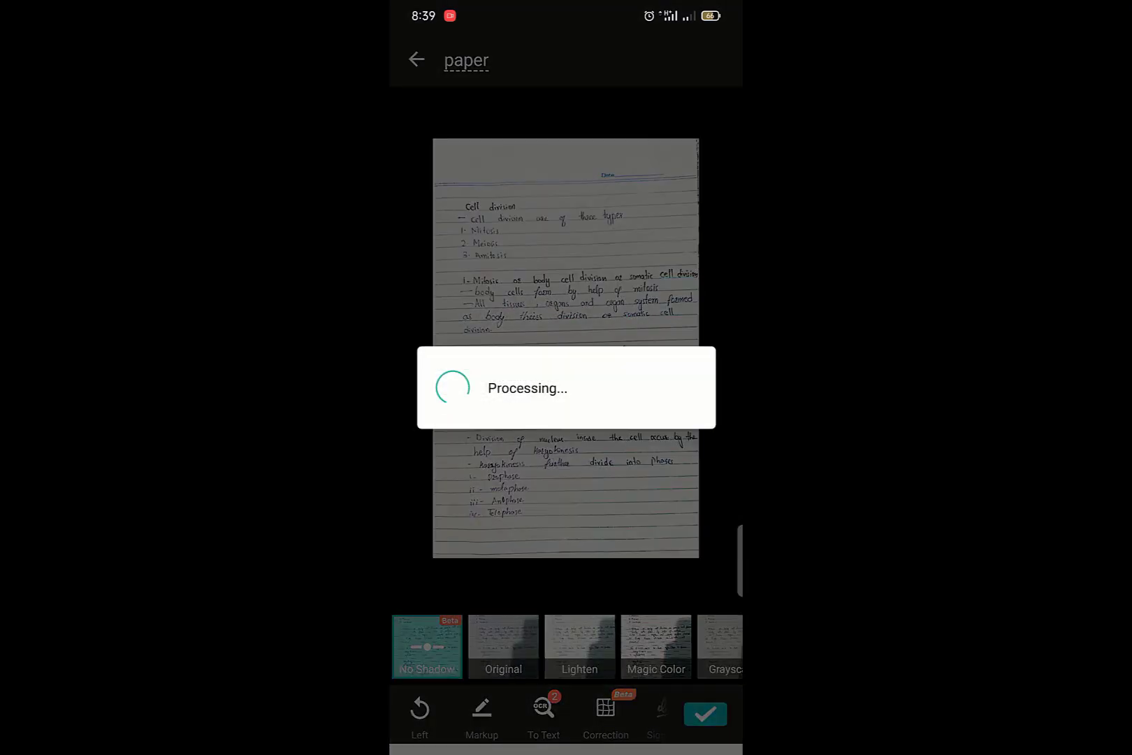
{"action": "left_click", "coordinate": [706, 714]}
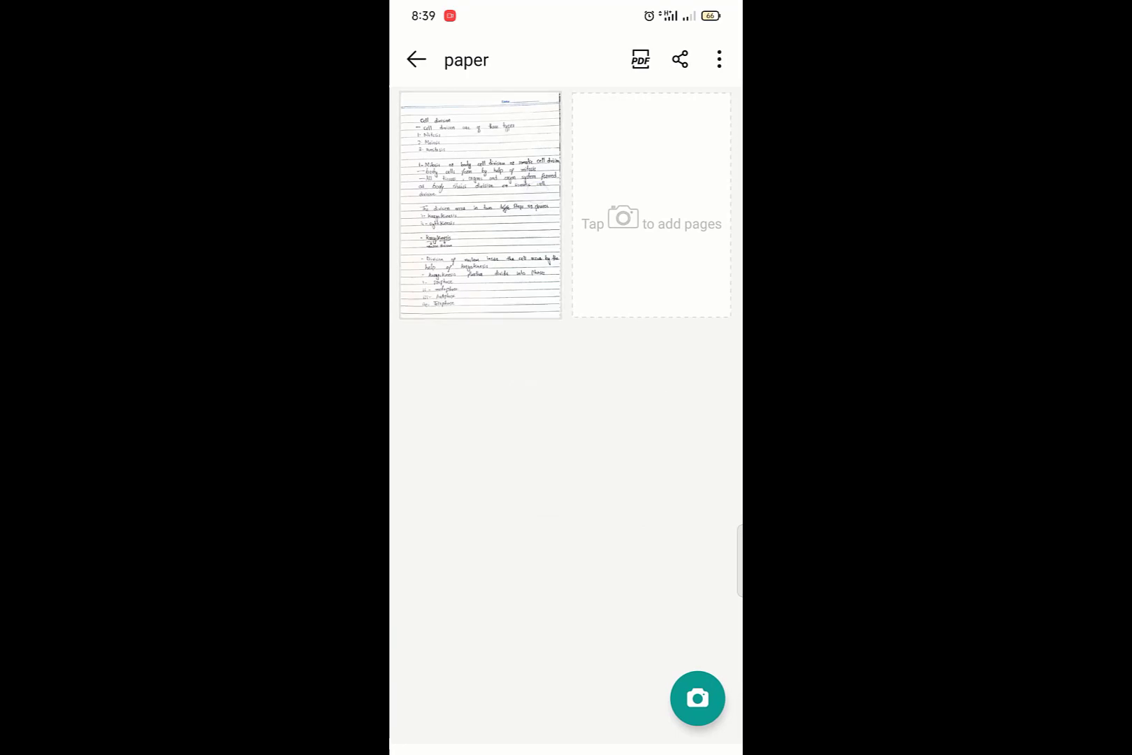
Step: Save page 01 of paper to the phone's gallery via the more-options menu
{"action": "left_click", "coordinate": [479, 204]}
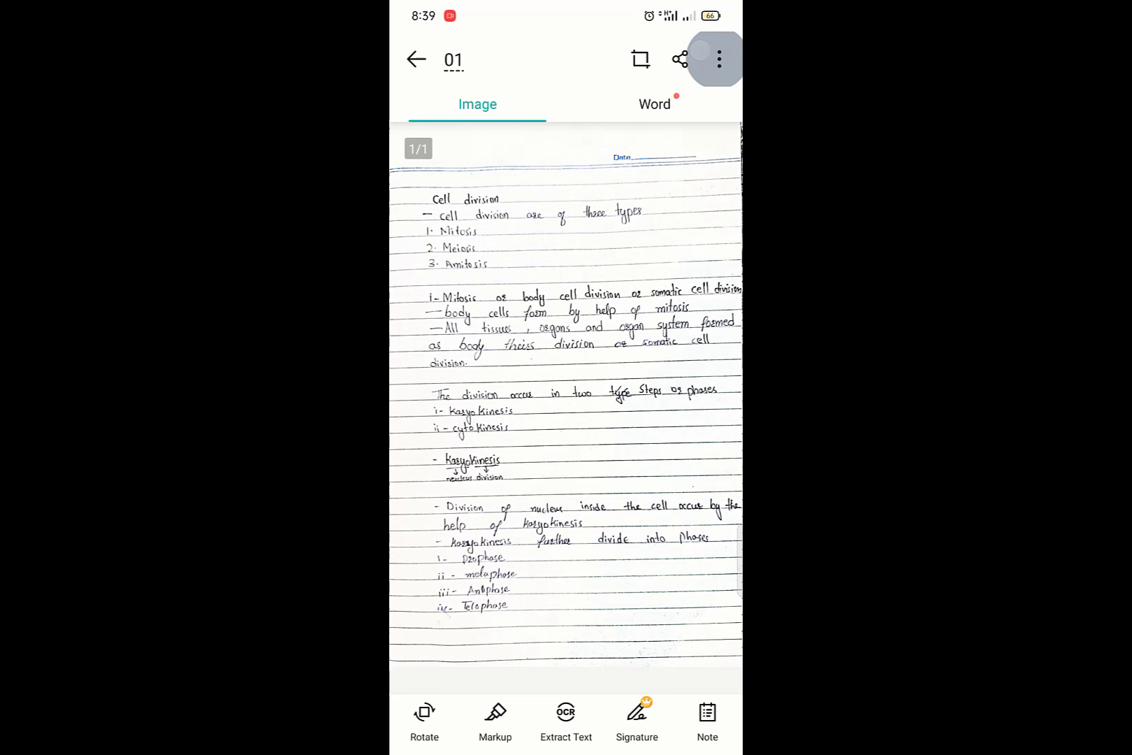
{"action": "left_click", "coordinate": [717, 59]}
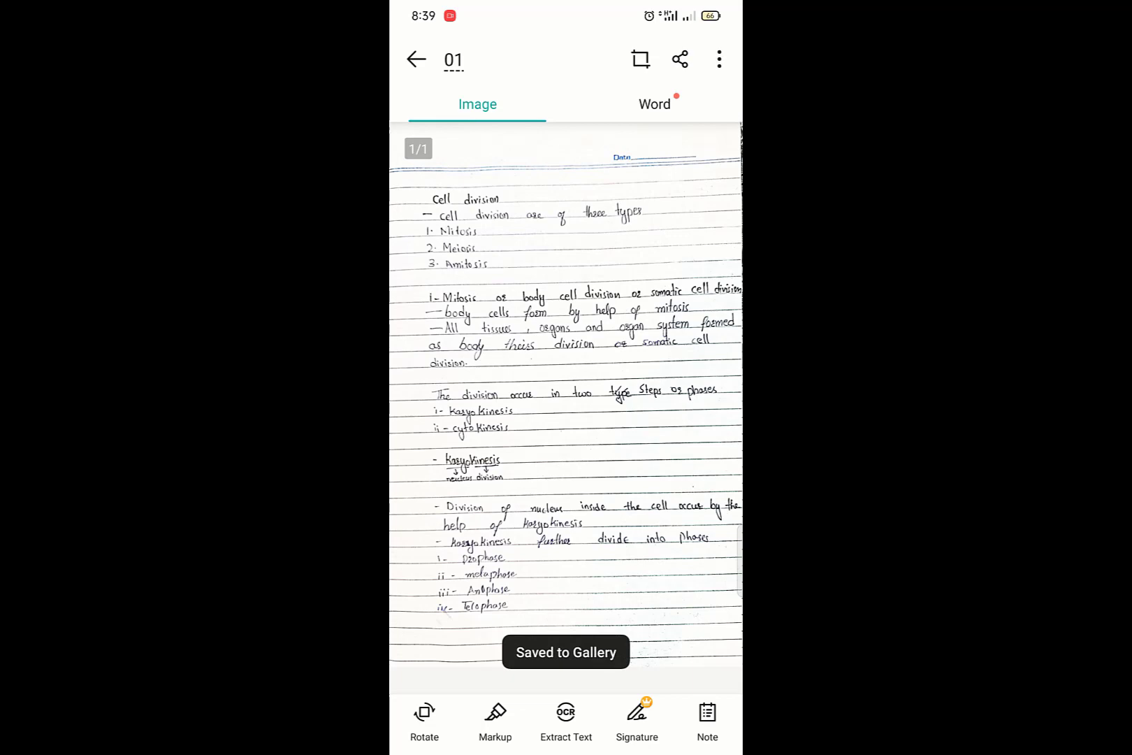
{"action": "left_click", "coordinate": [718, 59]}
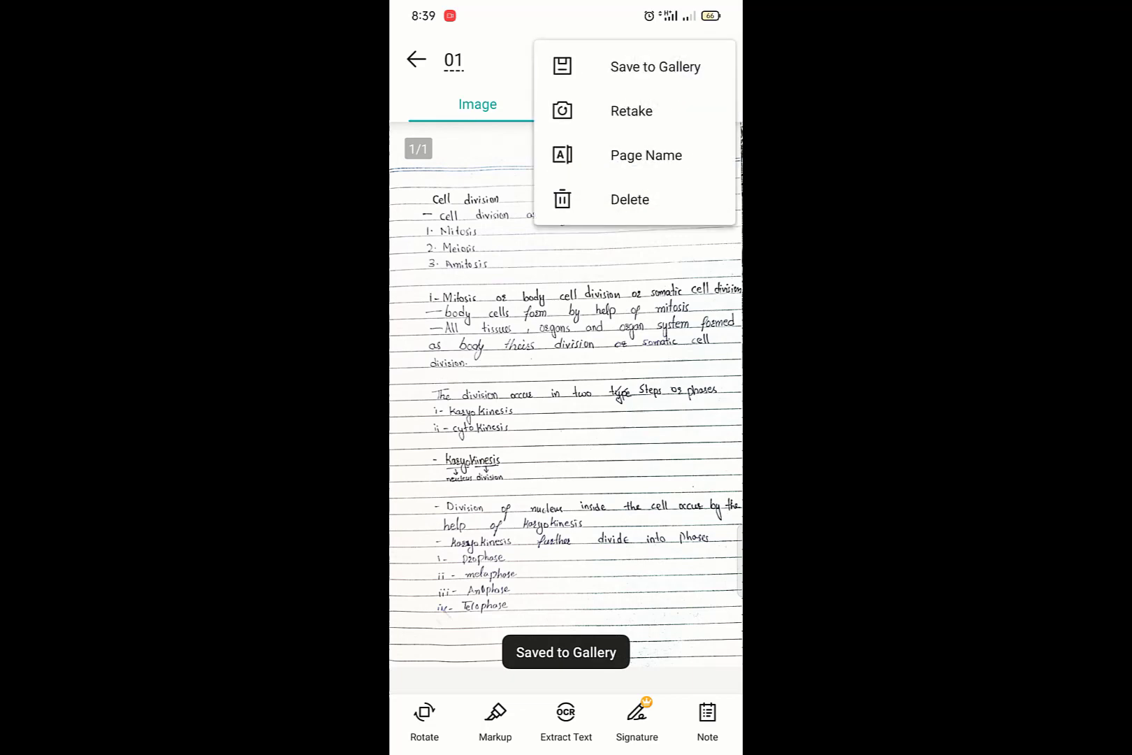
{"action": "left_click", "coordinate": [679, 59]}
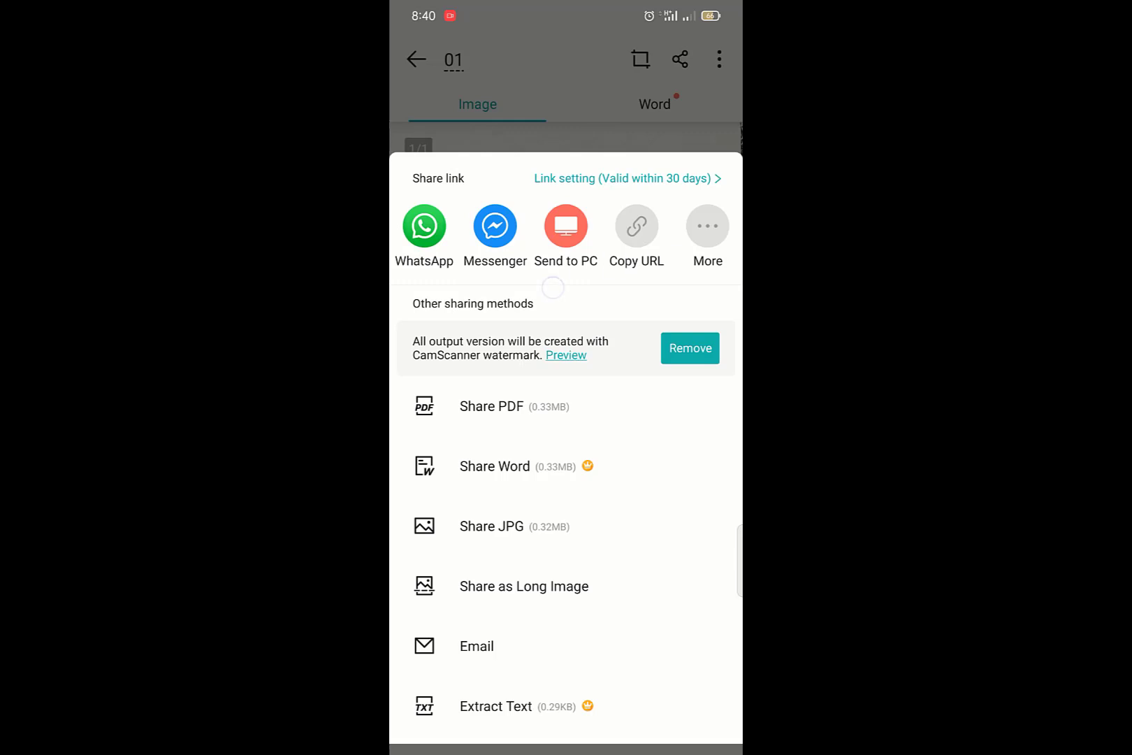
Step: Dismiss the share sheet and return to the document's page list
{"action": "left_click", "coordinate": [636, 225]}
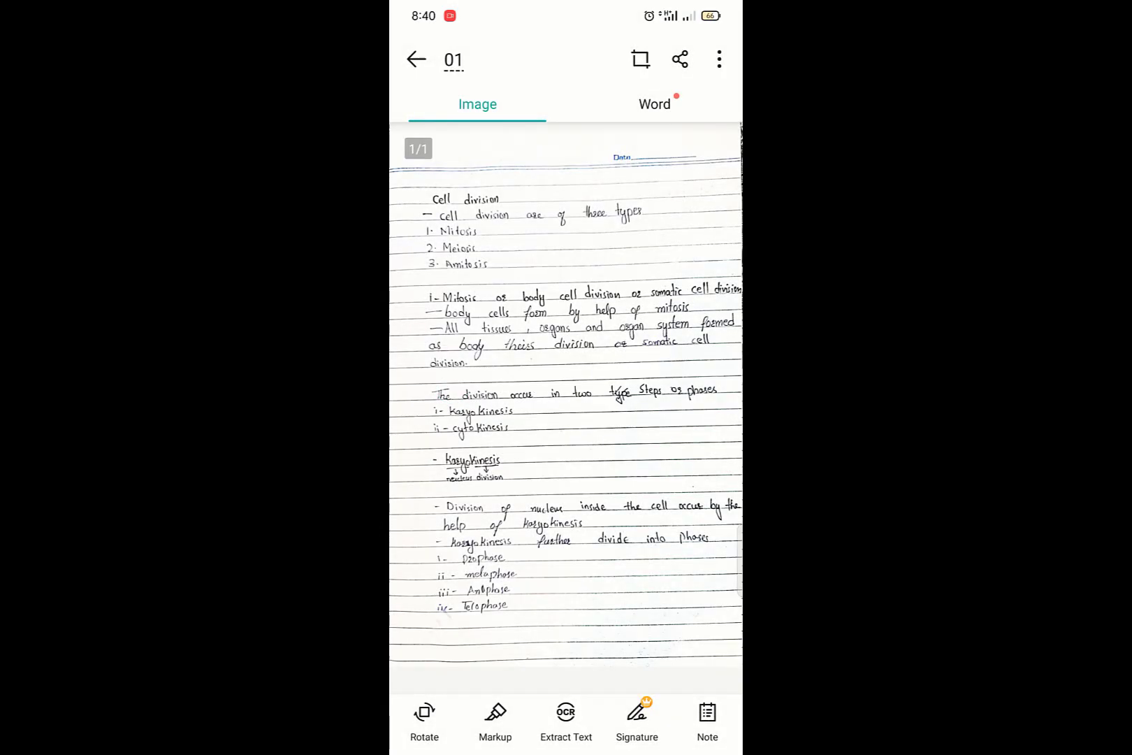
{"action": "left_click", "coordinate": [679, 59]}
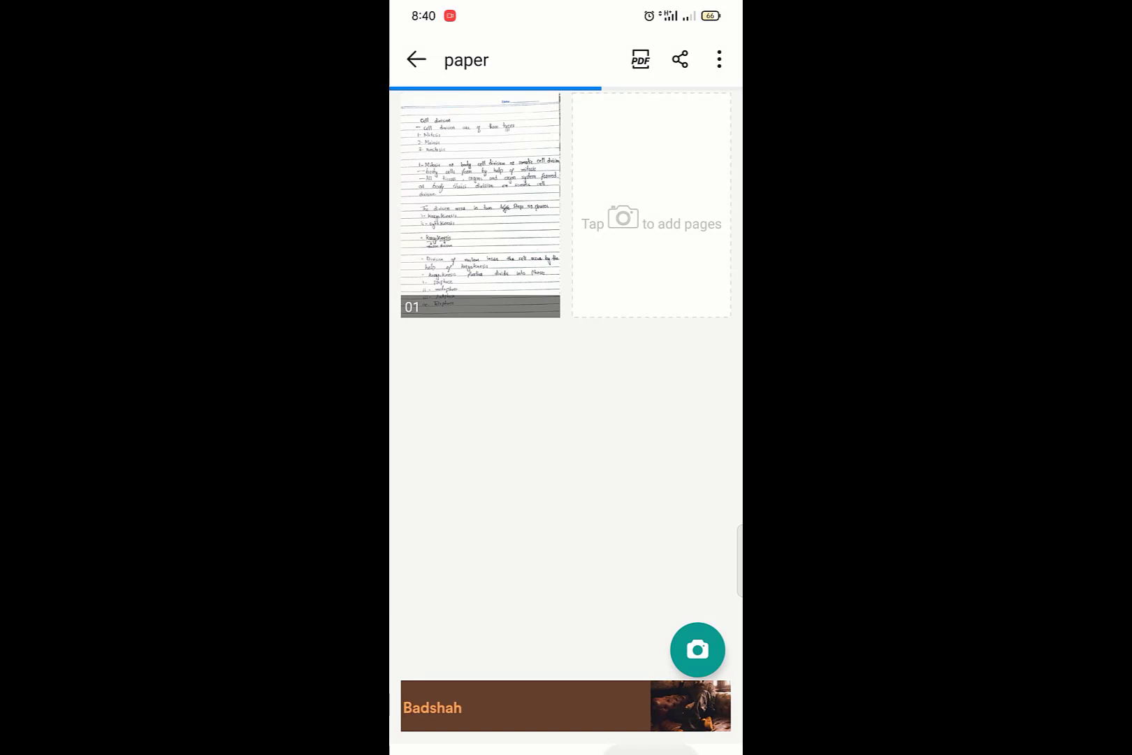
Step: Return to Docs and reopen paper, declining sync over mobile data
{"action": "left_click", "coordinate": [416, 59]}
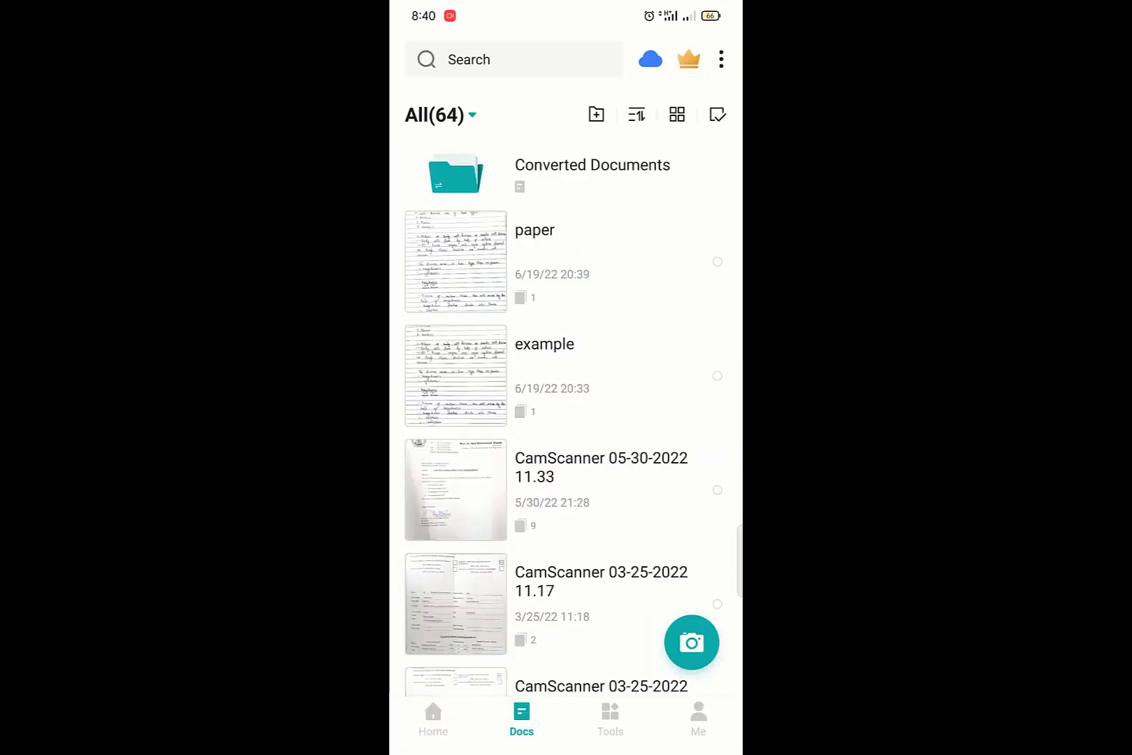
{"action": "left_click", "coordinate": [648, 59]}
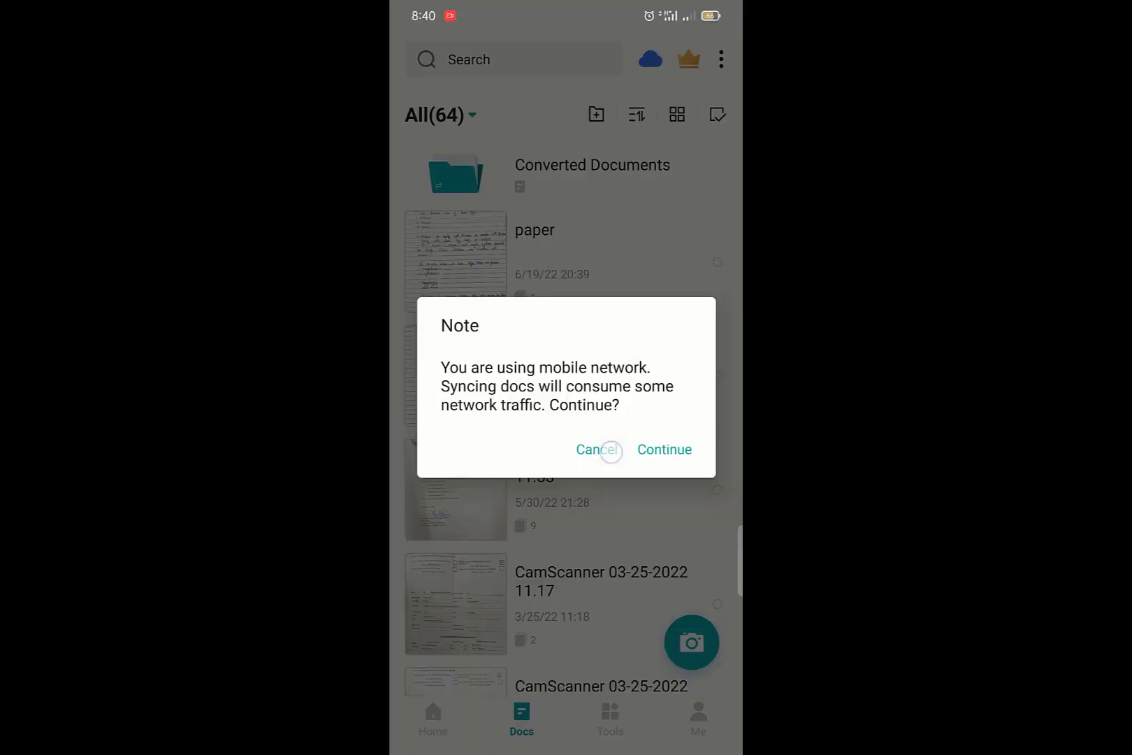
{"action": "left_click", "coordinate": [597, 448]}
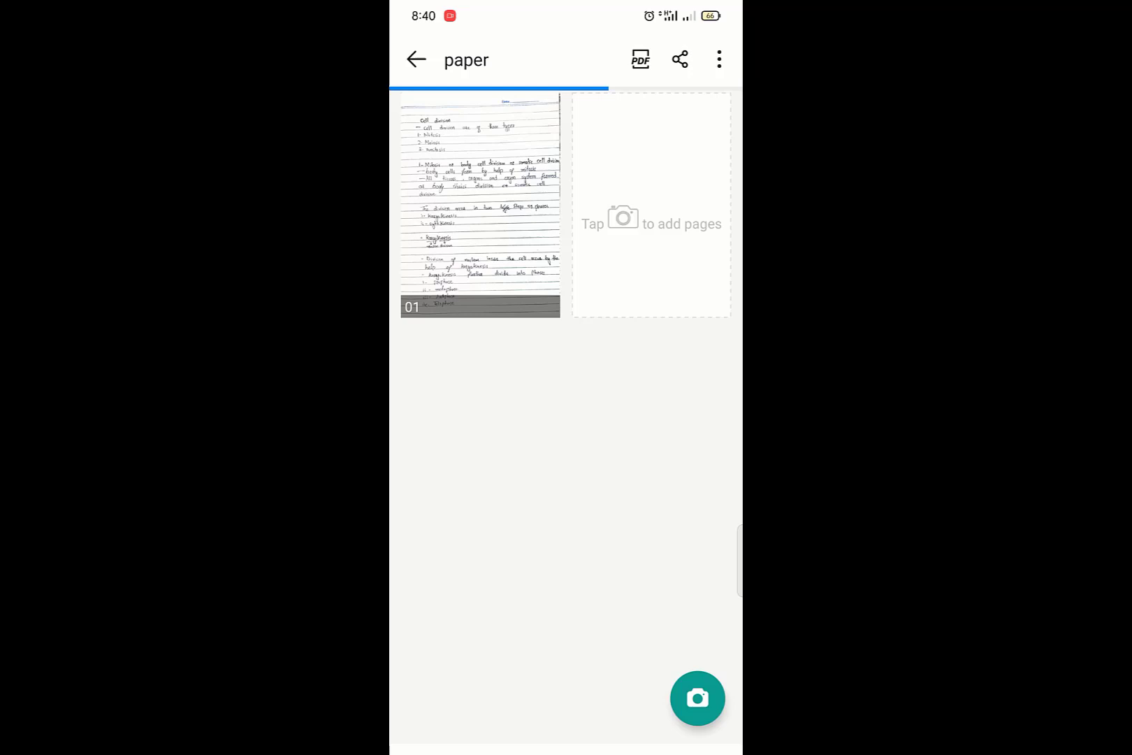
Step: Scan a second handwritten page with No Shadow and save it into paper
{"action": "left_click", "coordinate": [697, 698]}
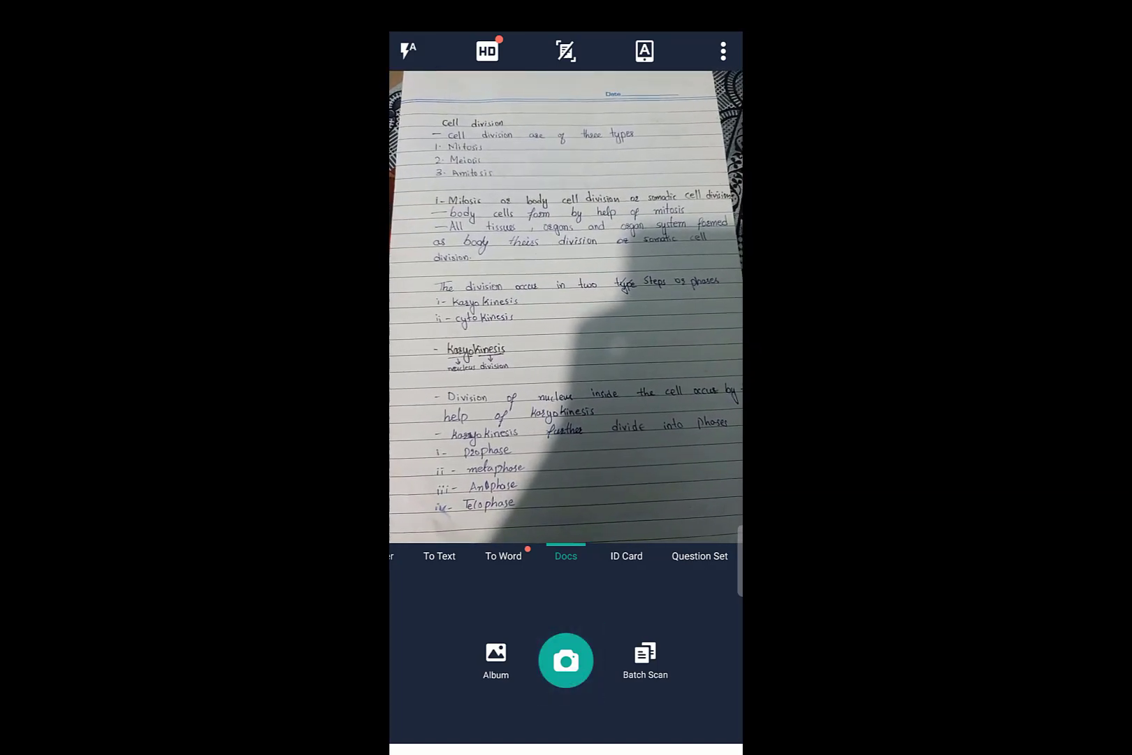
{"action": "left_click", "coordinate": [564, 659]}
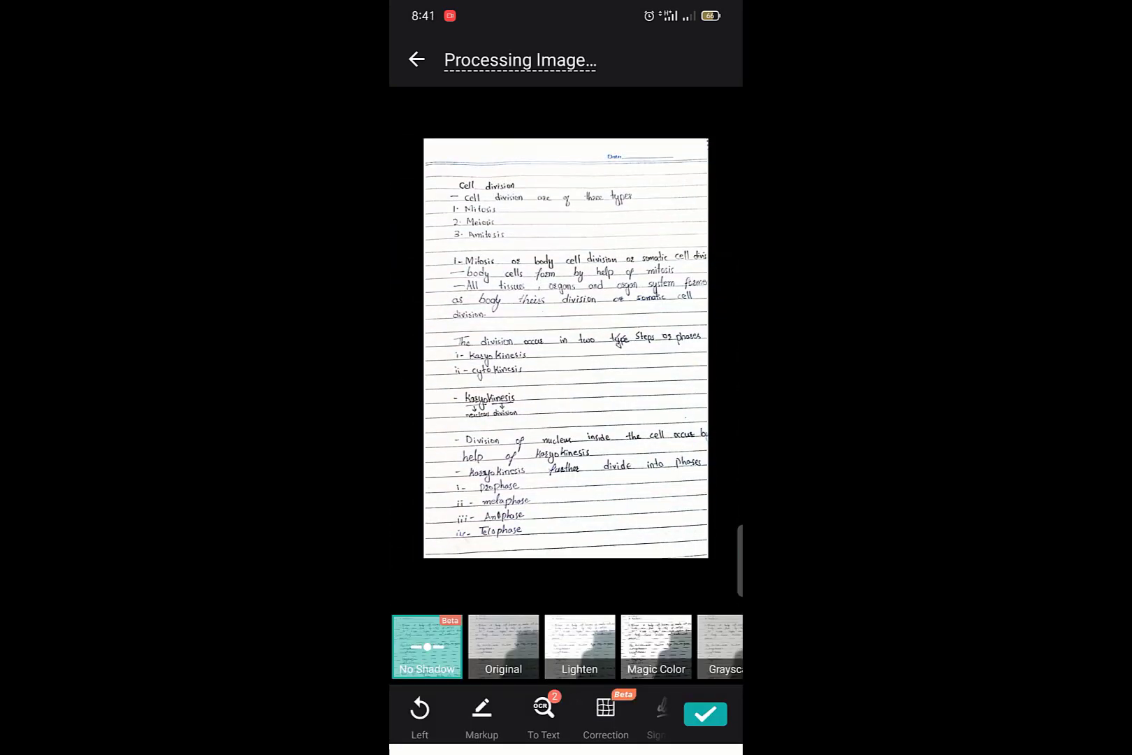
{"action": "left_click", "coordinate": [706, 714]}
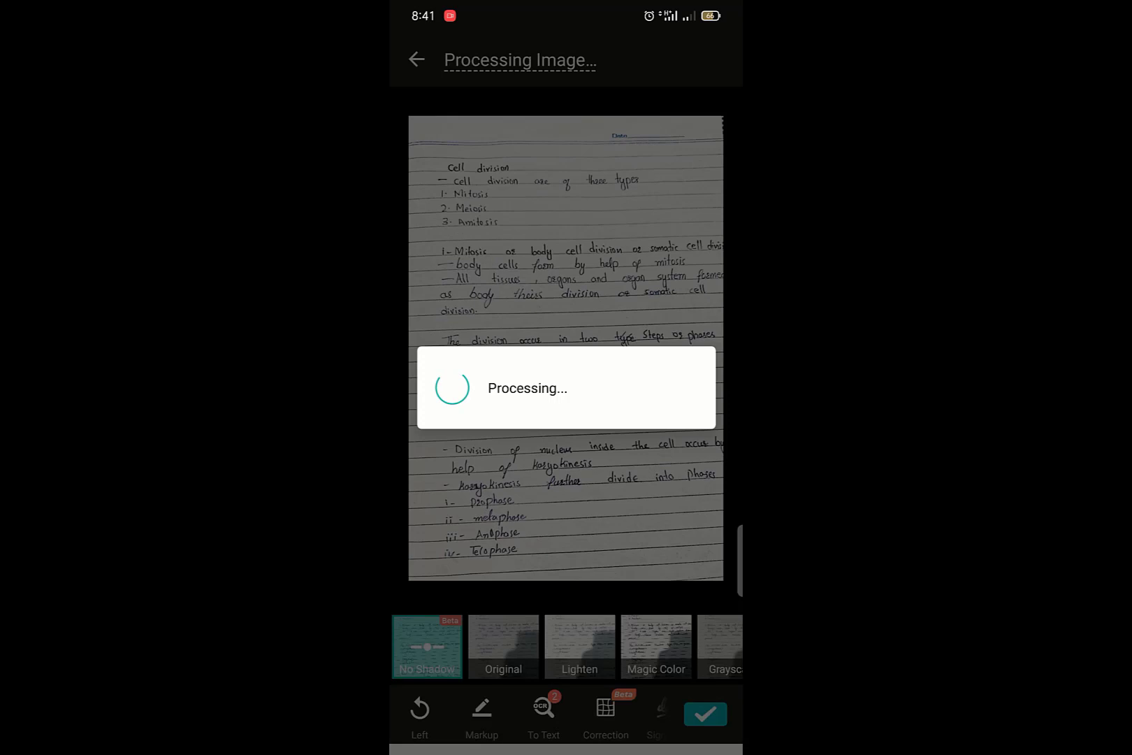
{"action": "left_click", "coordinate": [706, 714]}
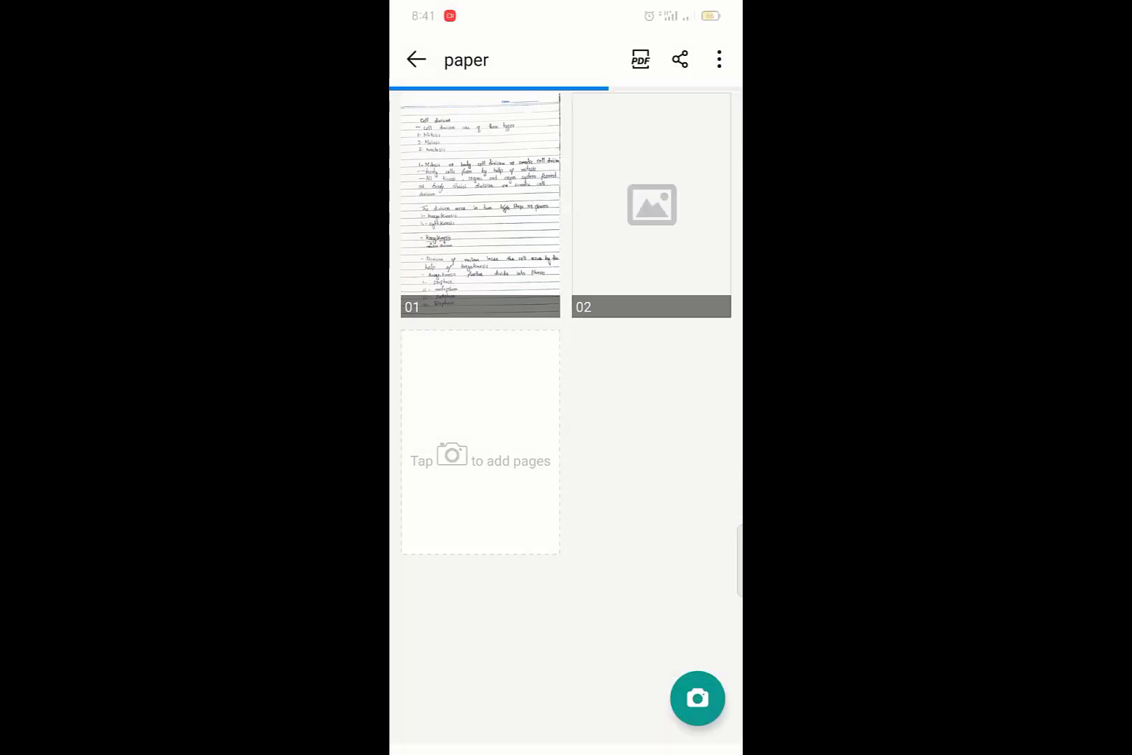